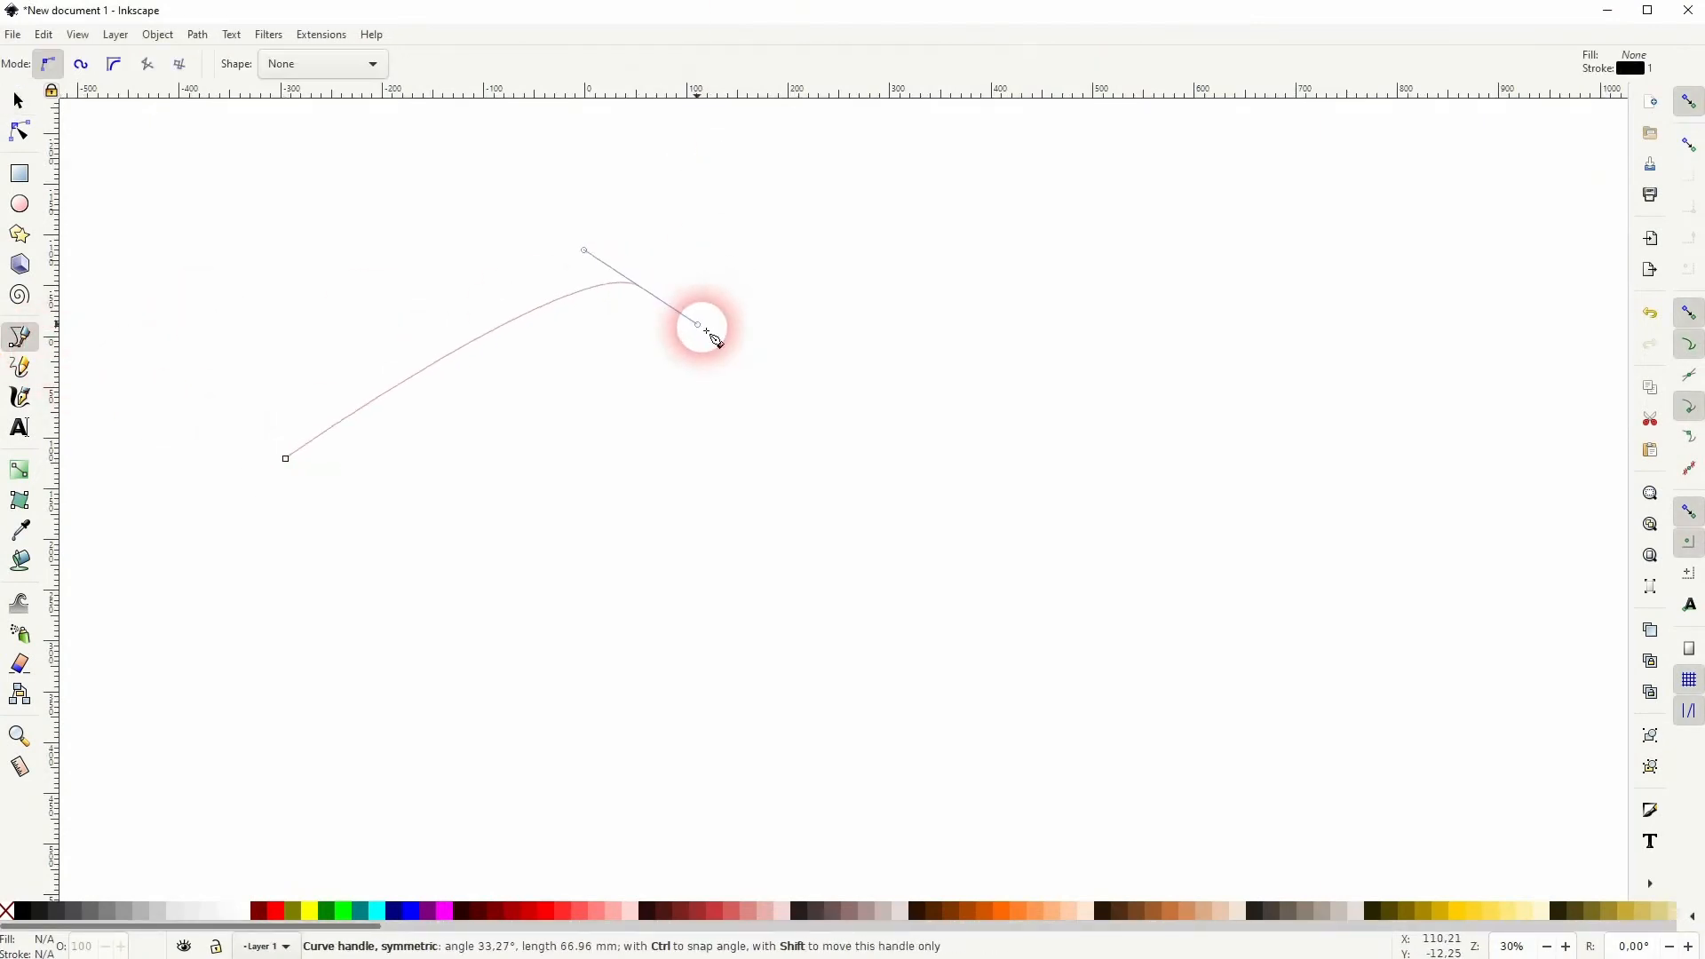
Step: Draw a long wavy four-node Bezier curve across the page and deselect it
{"action": "left_click_drag", "start_coordinate": [701, 326], "coordinate": [1446, 298]}
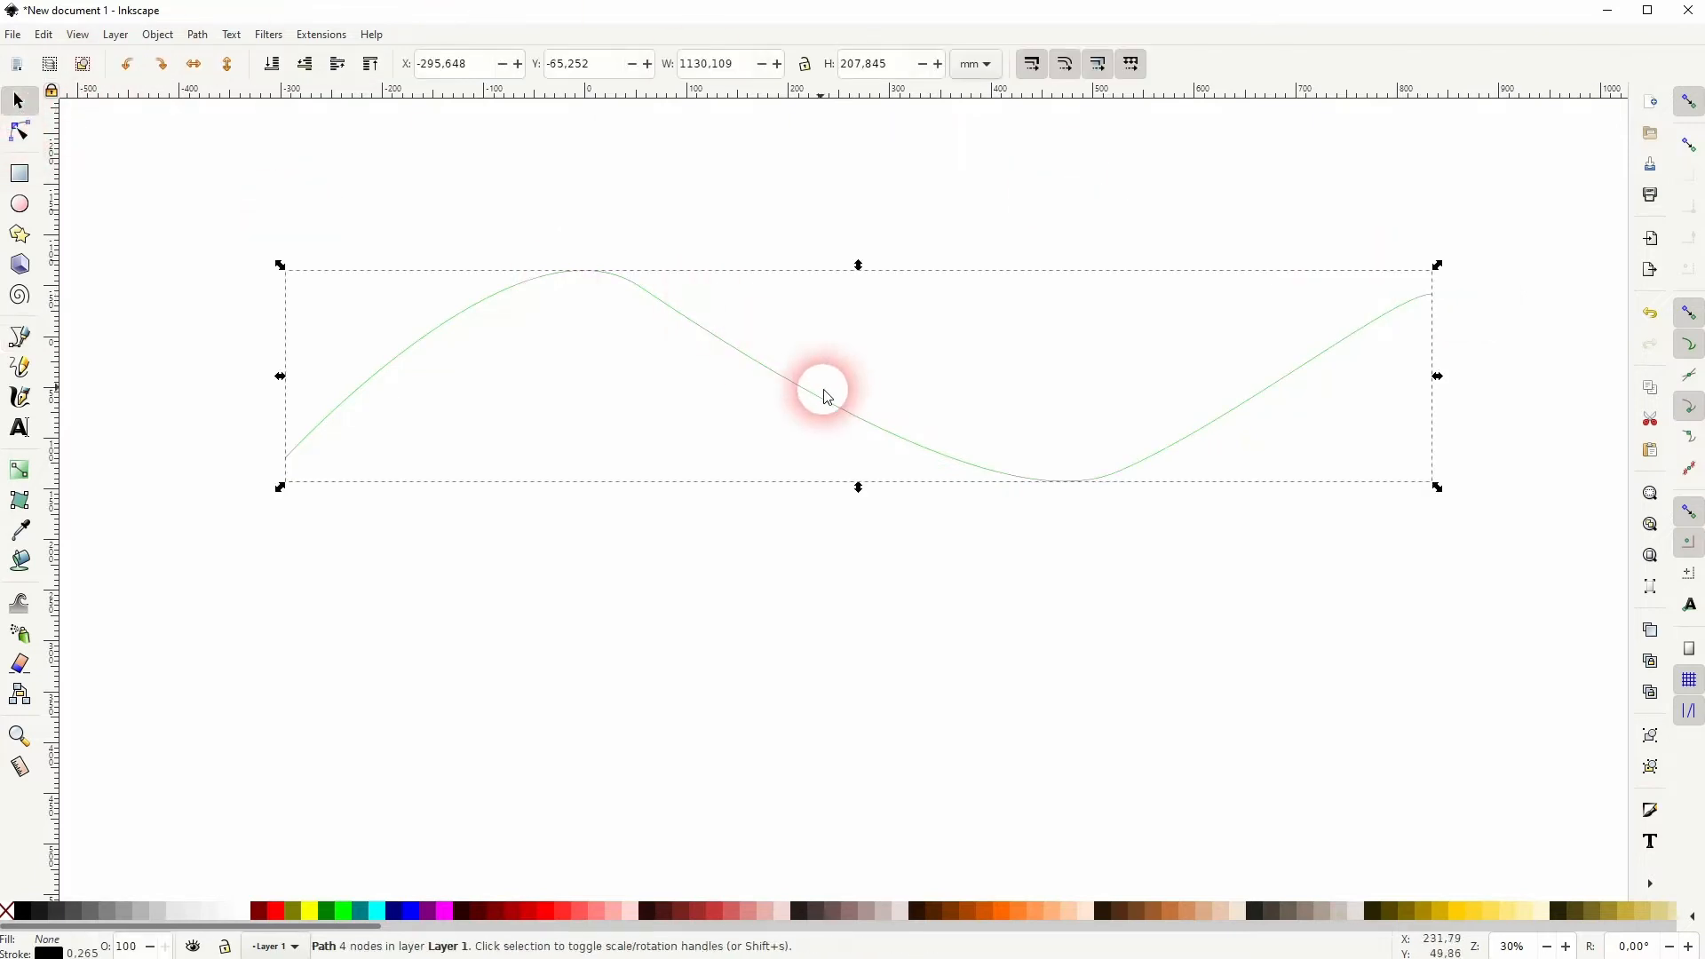
{"action": "left_click", "coordinate": [799, 385]}
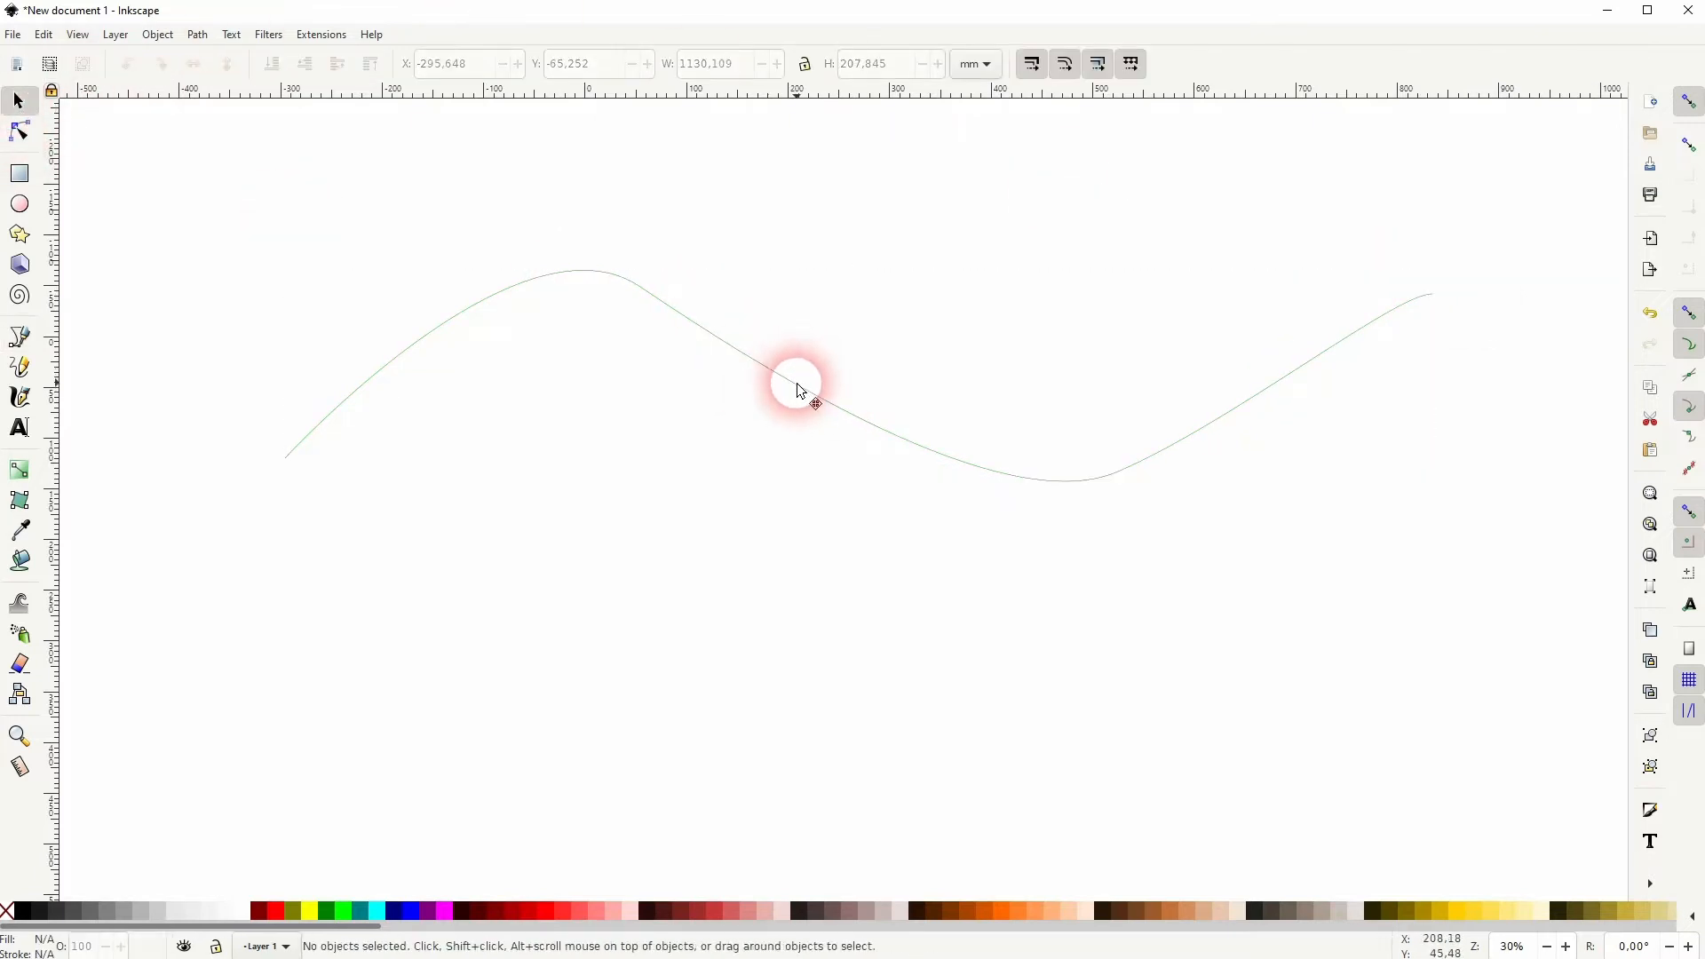
Step: Give the wavy line a 5 mm stroke width via Fill and Stroke, nudge it left, and deselect
{"action": "left_click", "coordinate": [156, 34]}
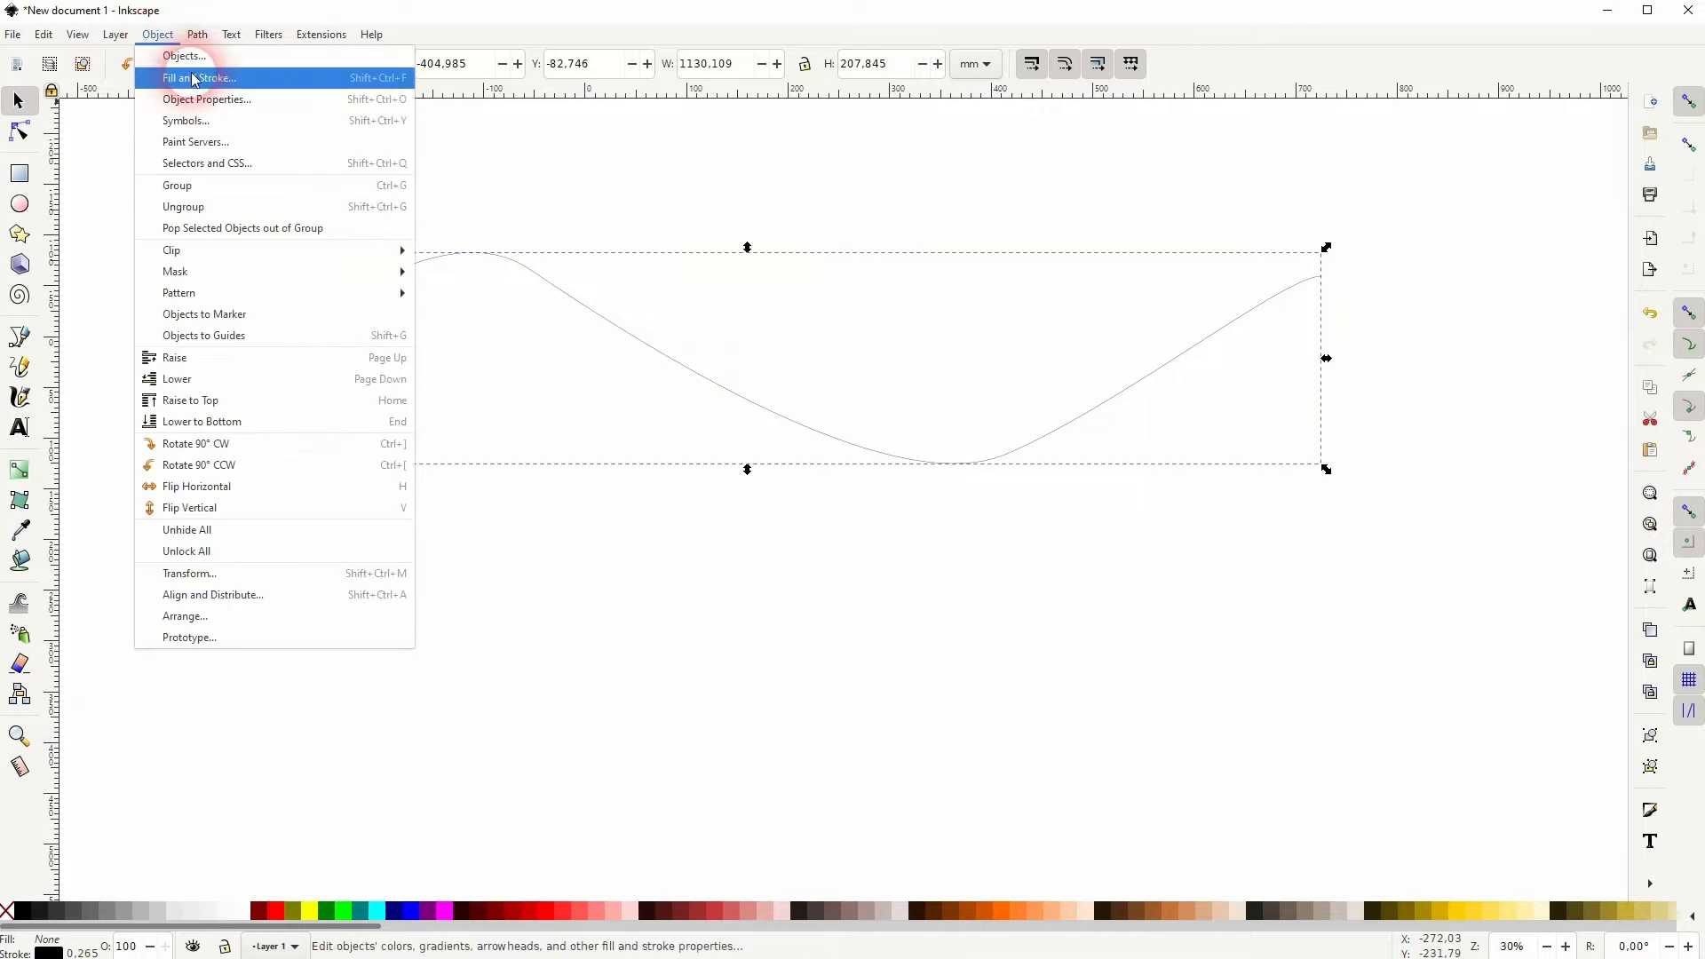
{"action": "left_click", "coordinate": [197, 77]}
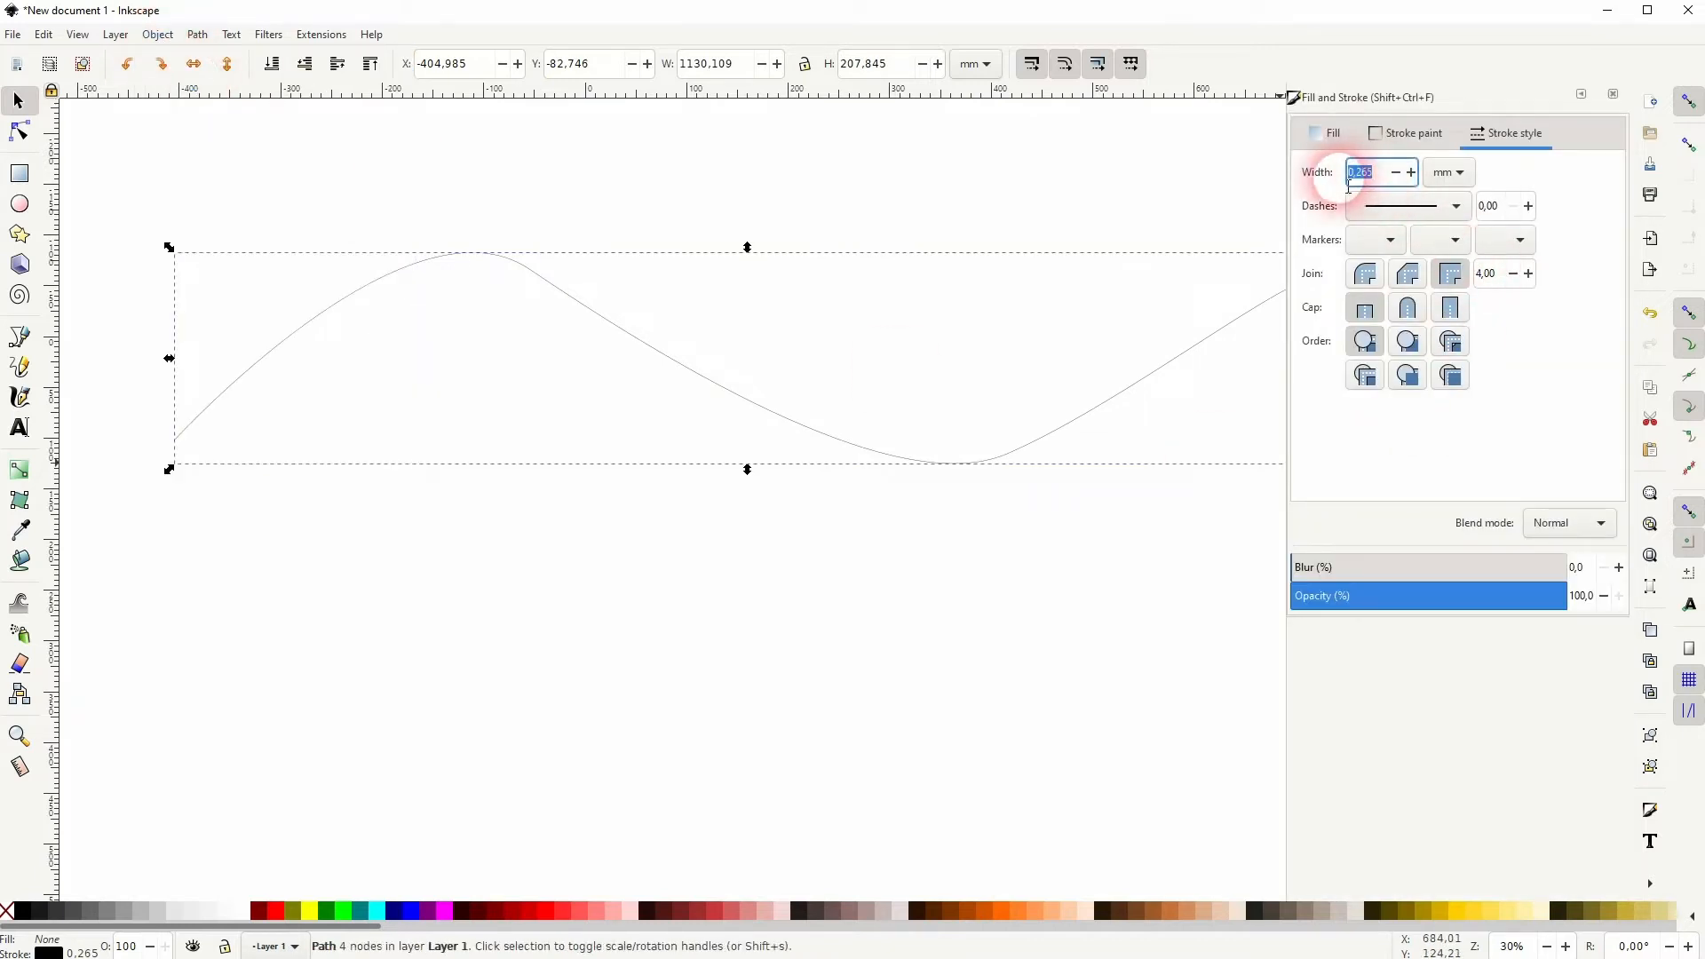
{"action": "type", "text": "5.000"}
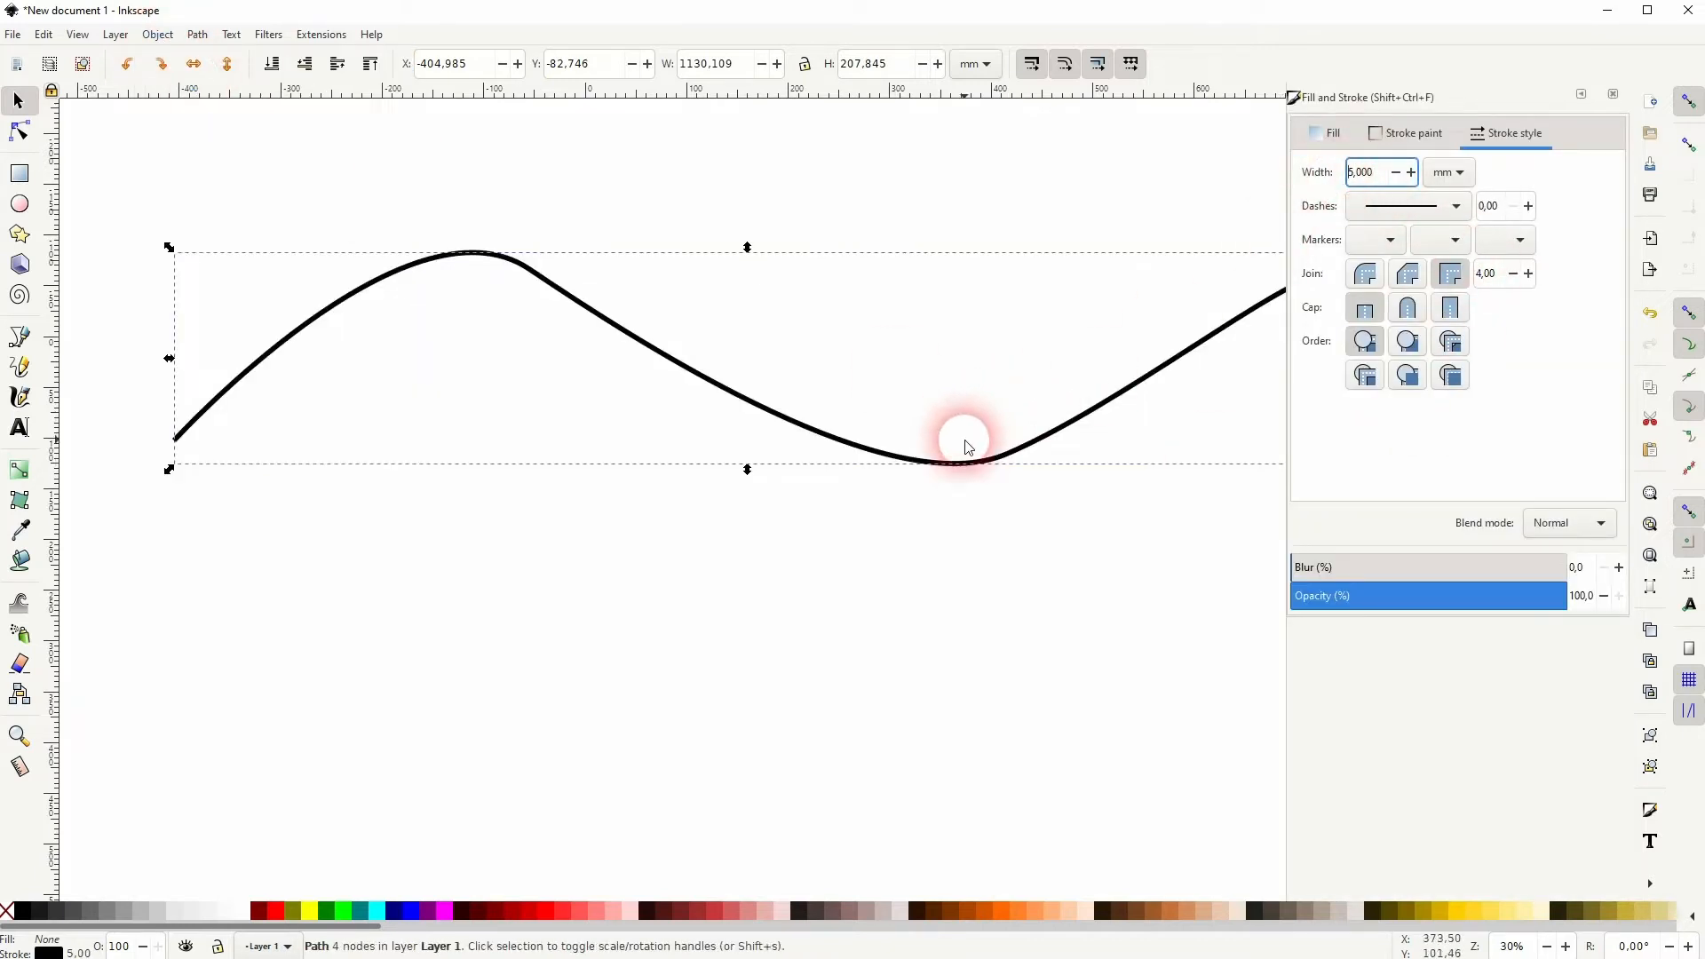
{"action": "left_click_drag", "start_coordinate": [966, 447], "coordinate": [897, 487]}
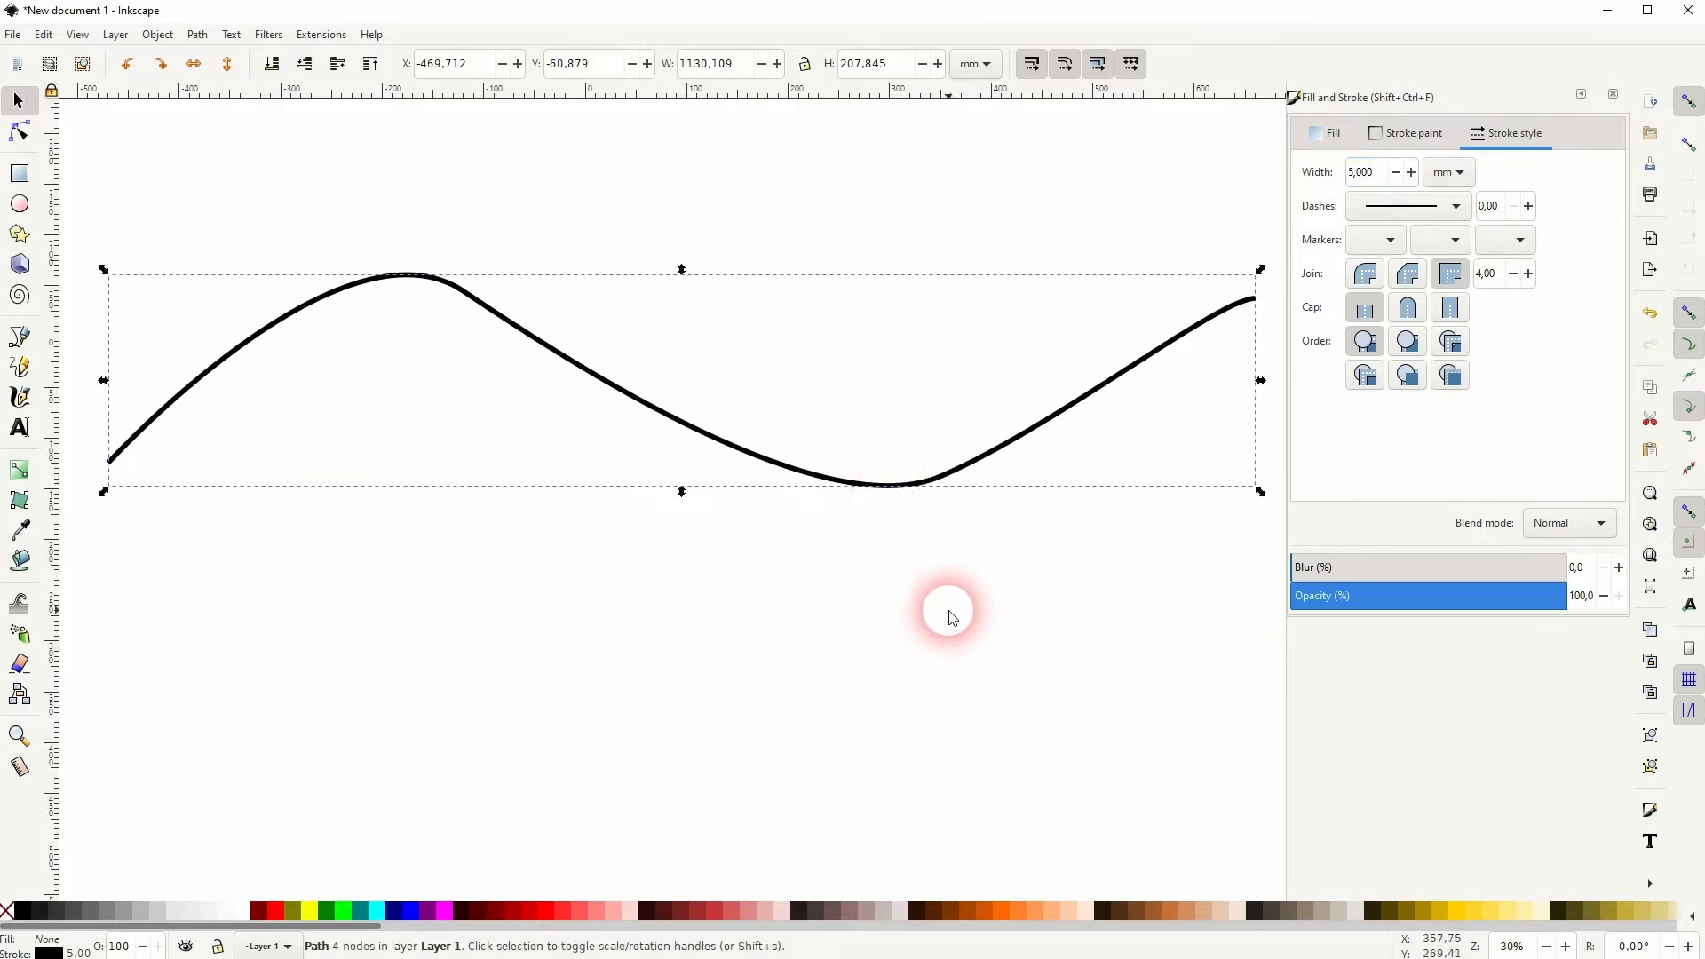
{"action": "left_click", "coordinate": [949, 609]}
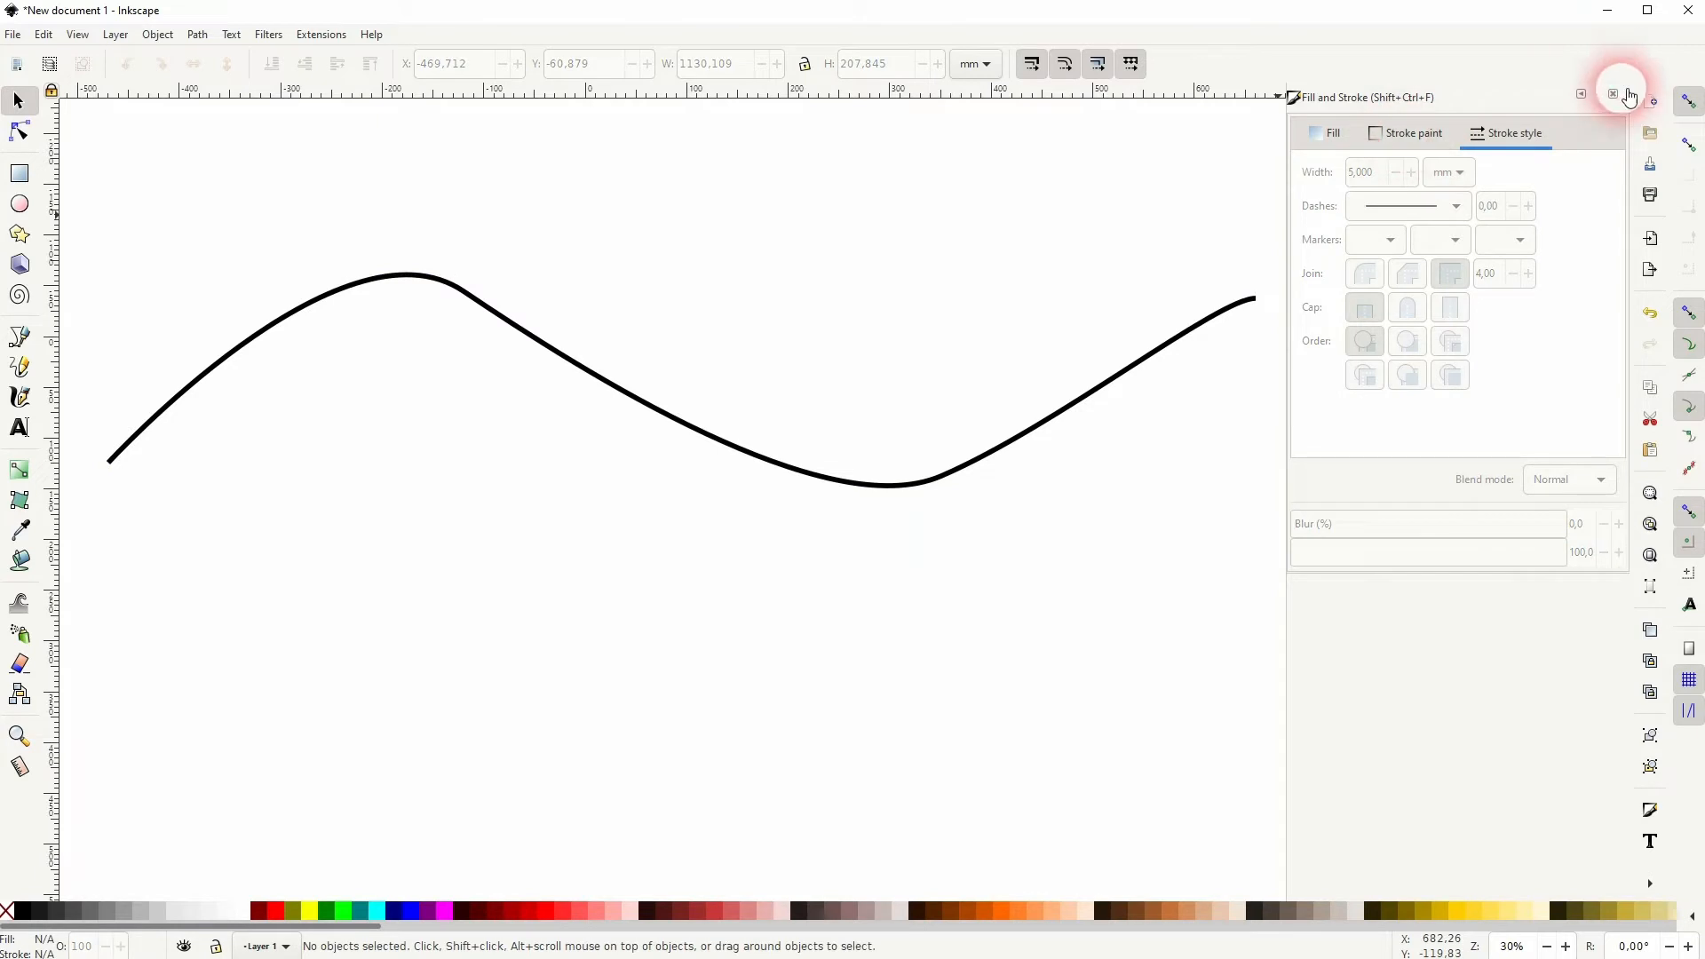
Step: Close the Fill and Stroke dialog and try a shape tool and the Path menu
{"action": "left_click", "coordinate": [1626, 93]}
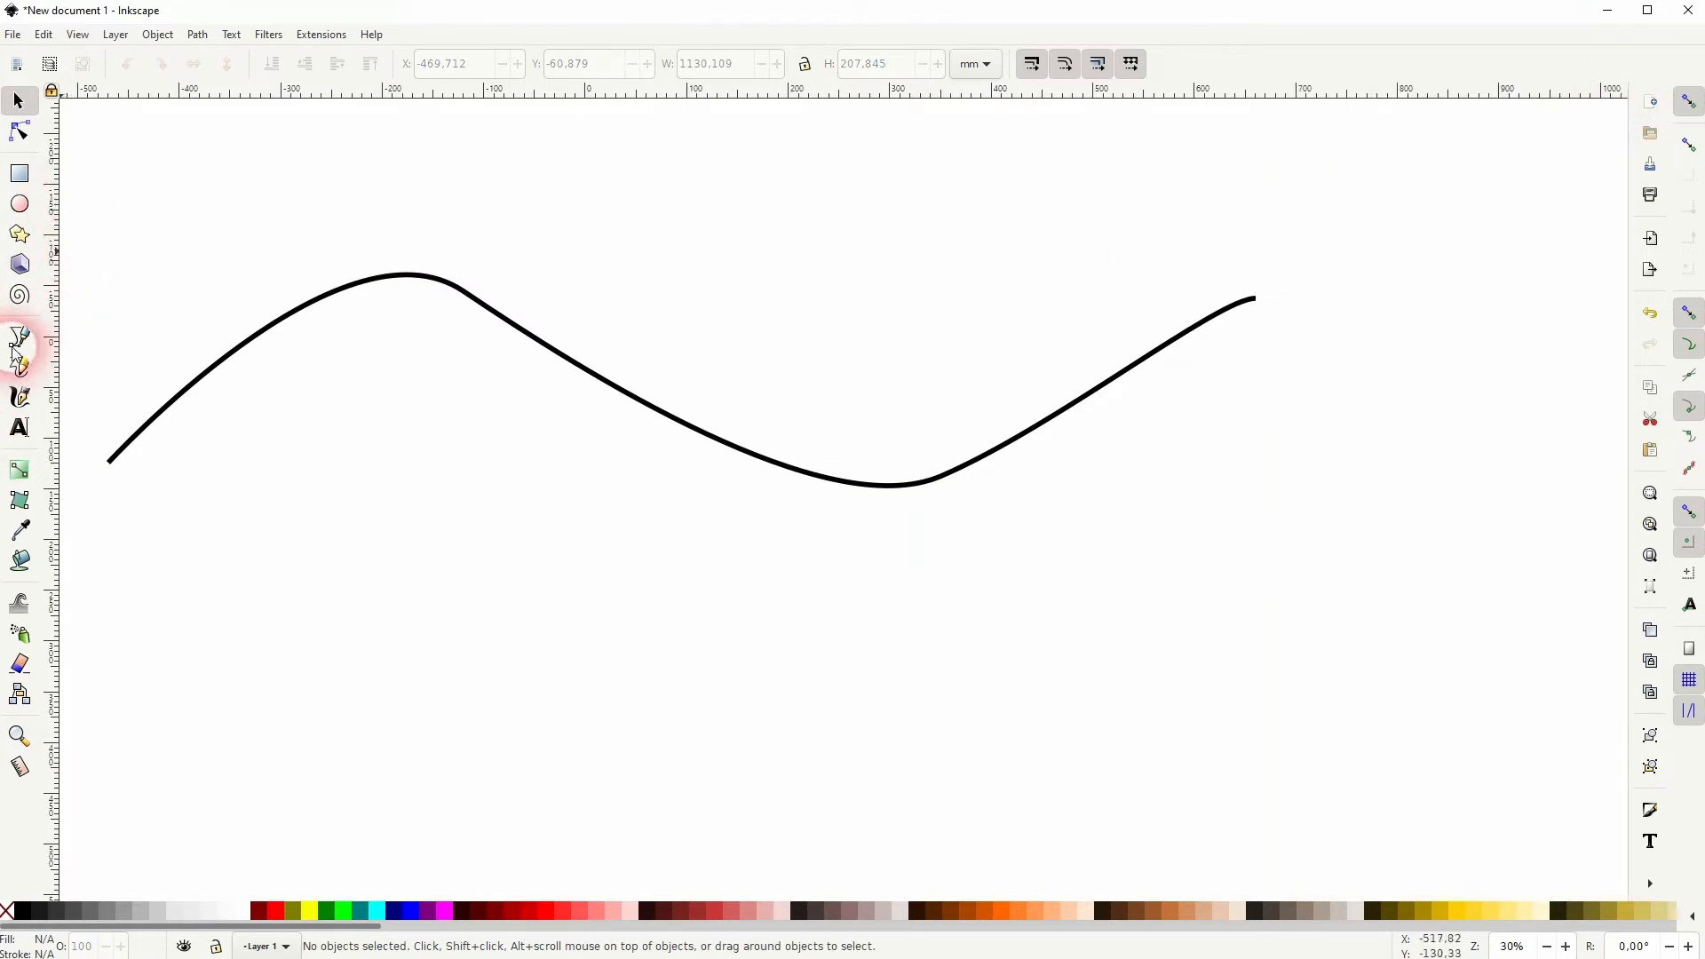
{"action": "left_click", "coordinate": [19, 337]}
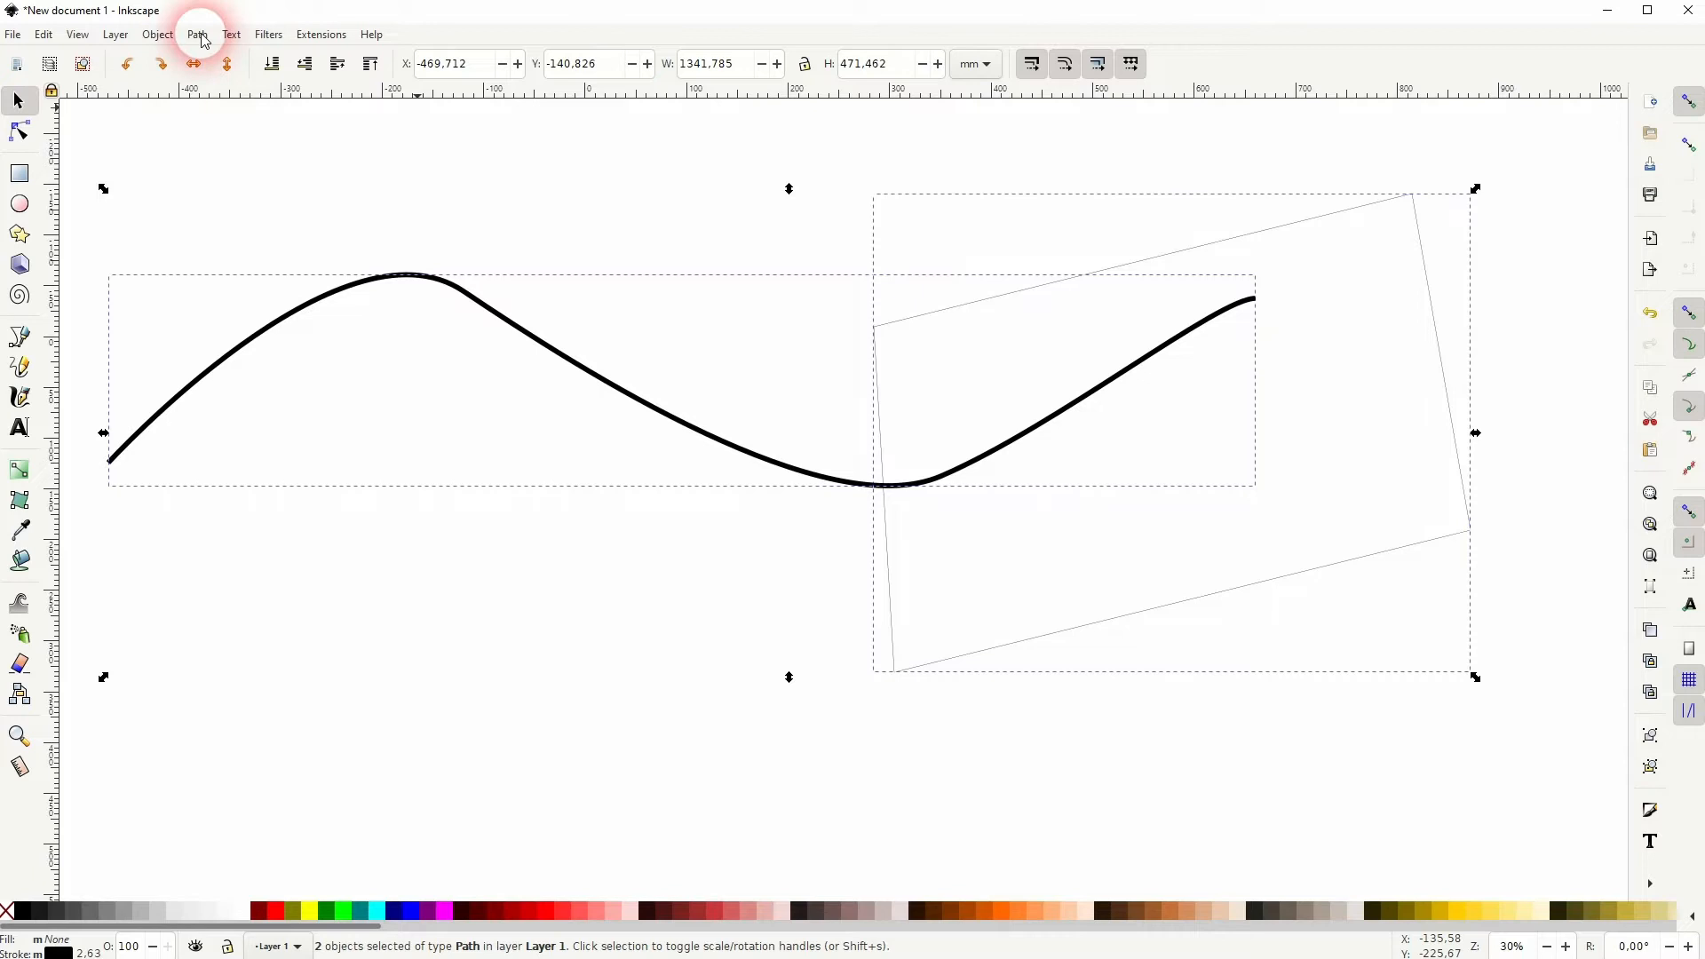
{"action": "left_click", "coordinate": [198, 34]}
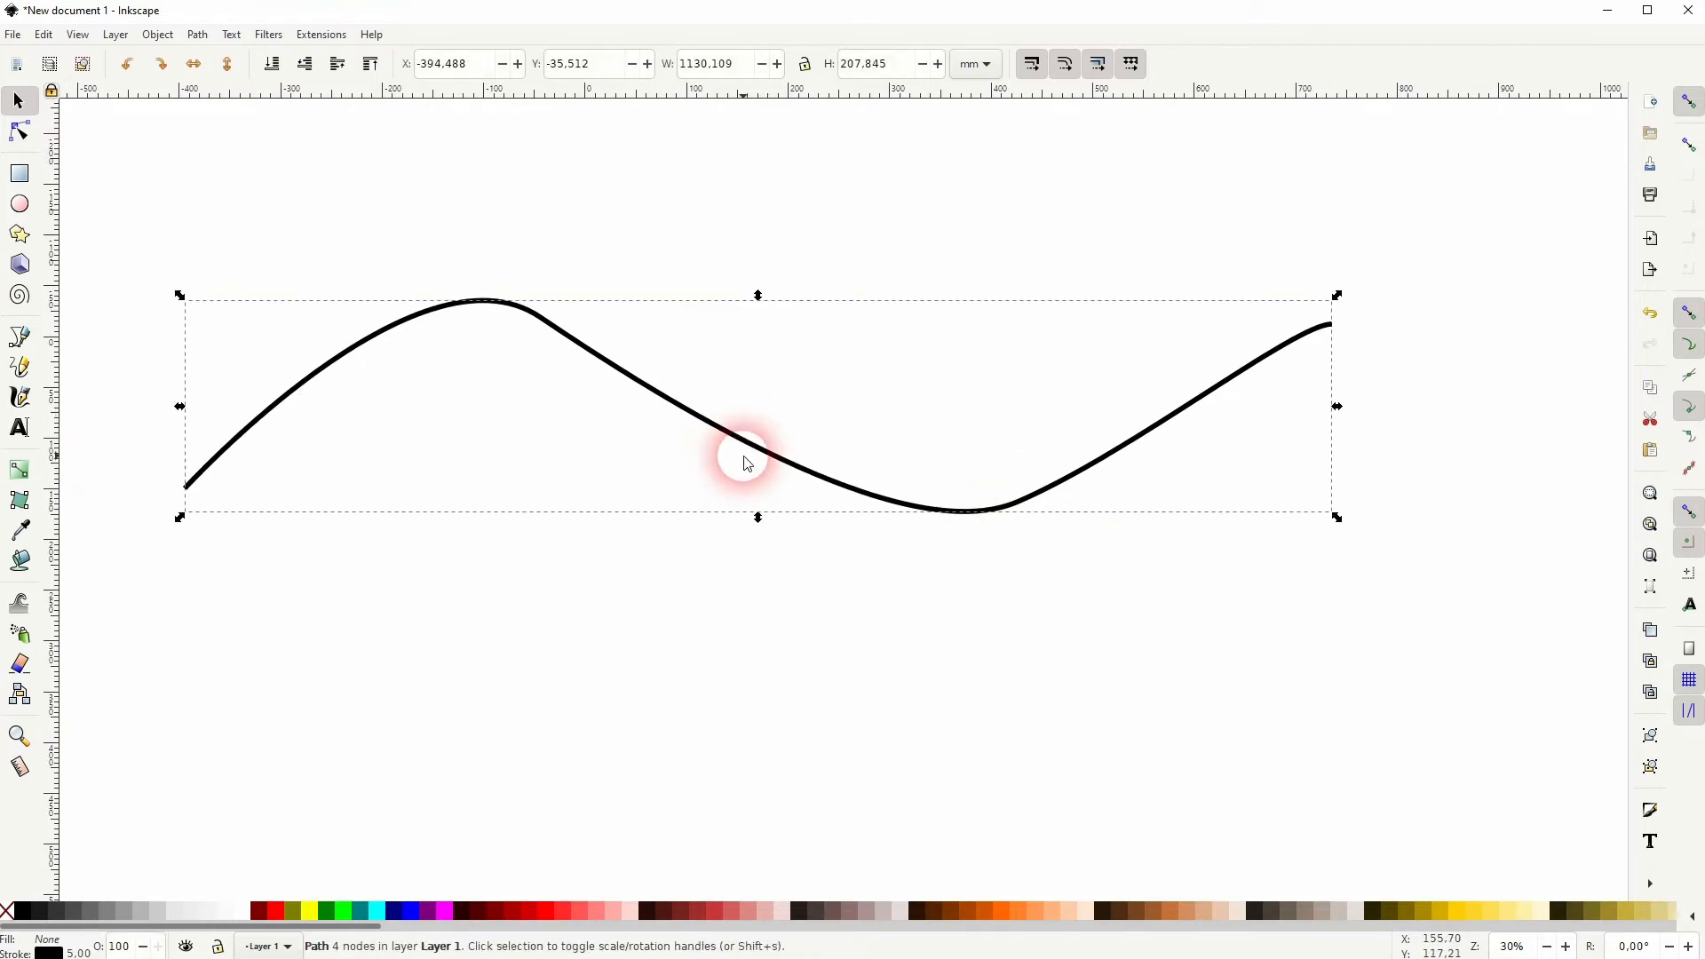
{"action": "mouse_move", "coordinate": [1162, 449]}
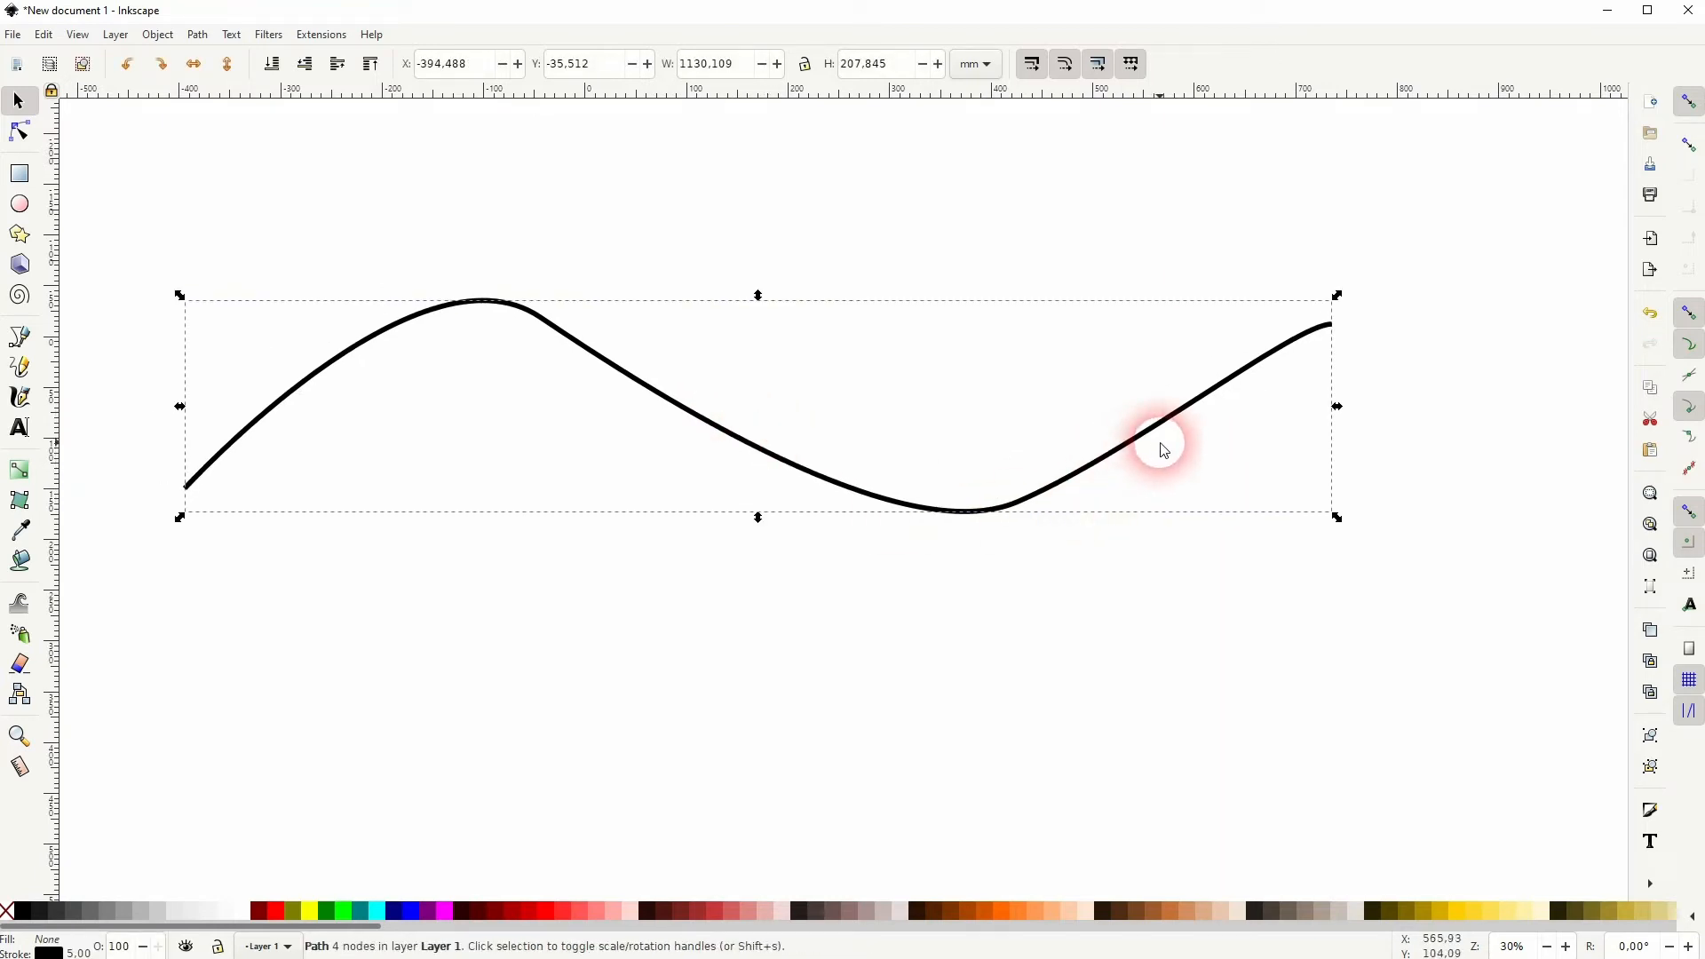
{"action": "mouse_move", "coordinate": [936, 538]}
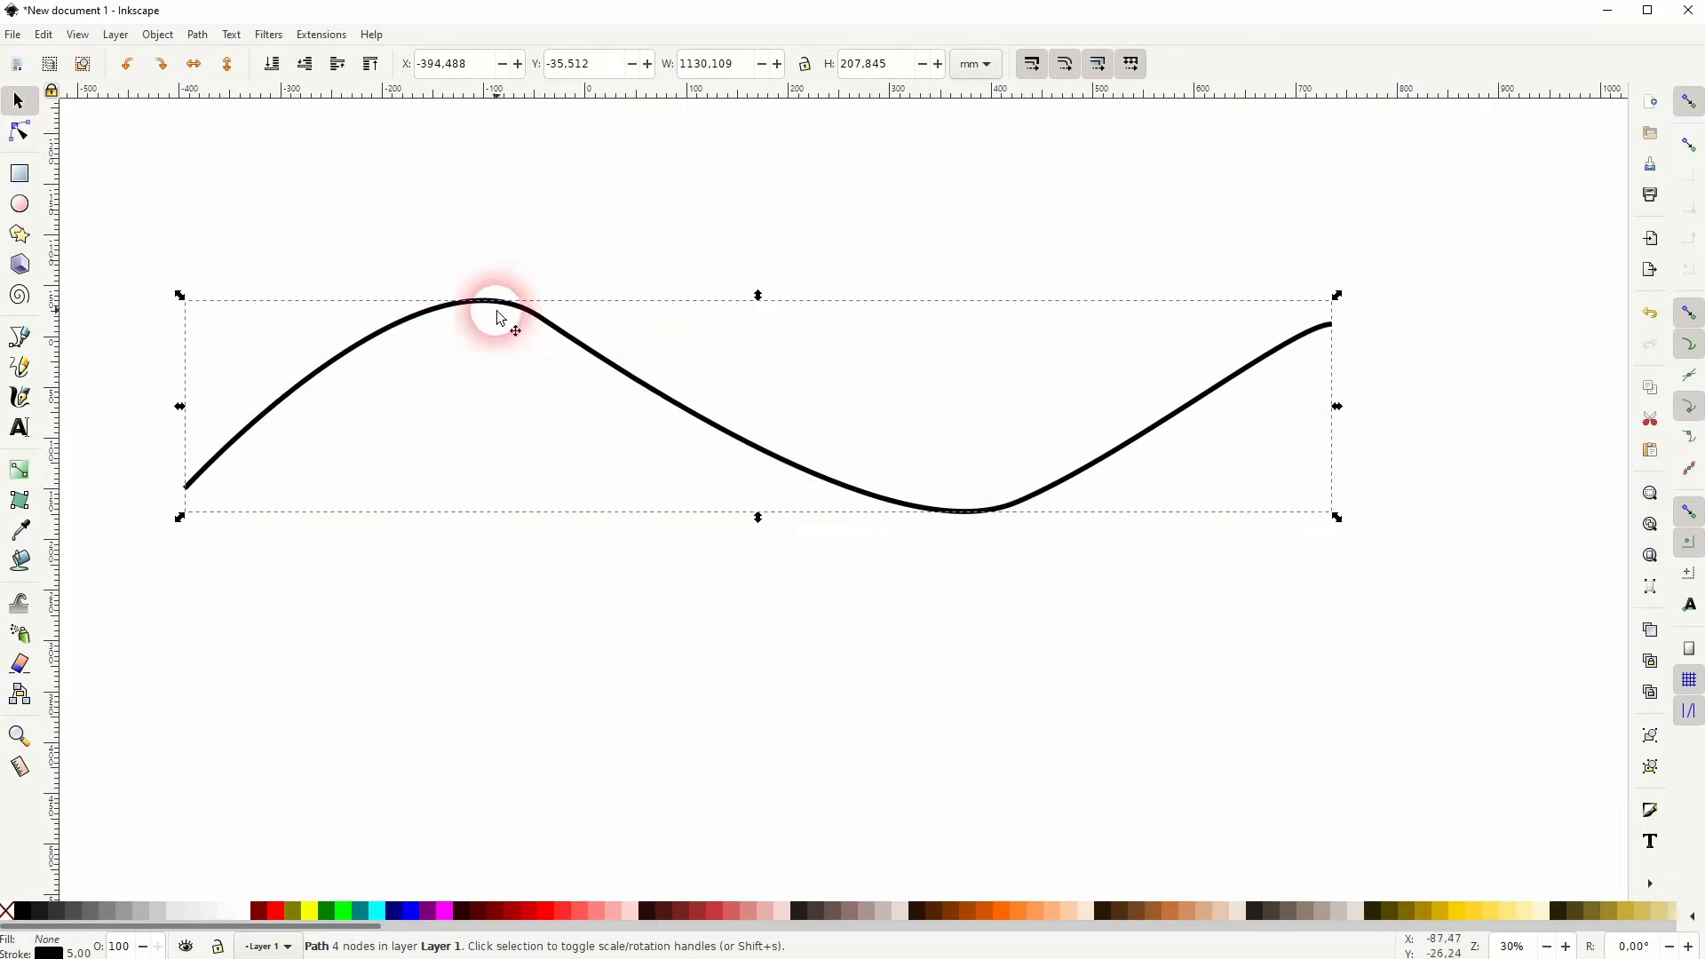
Step: Switch to the Node tool to expose the wavy line's nodes and handles
{"action": "left_click", "coordinate": [18, 130]}
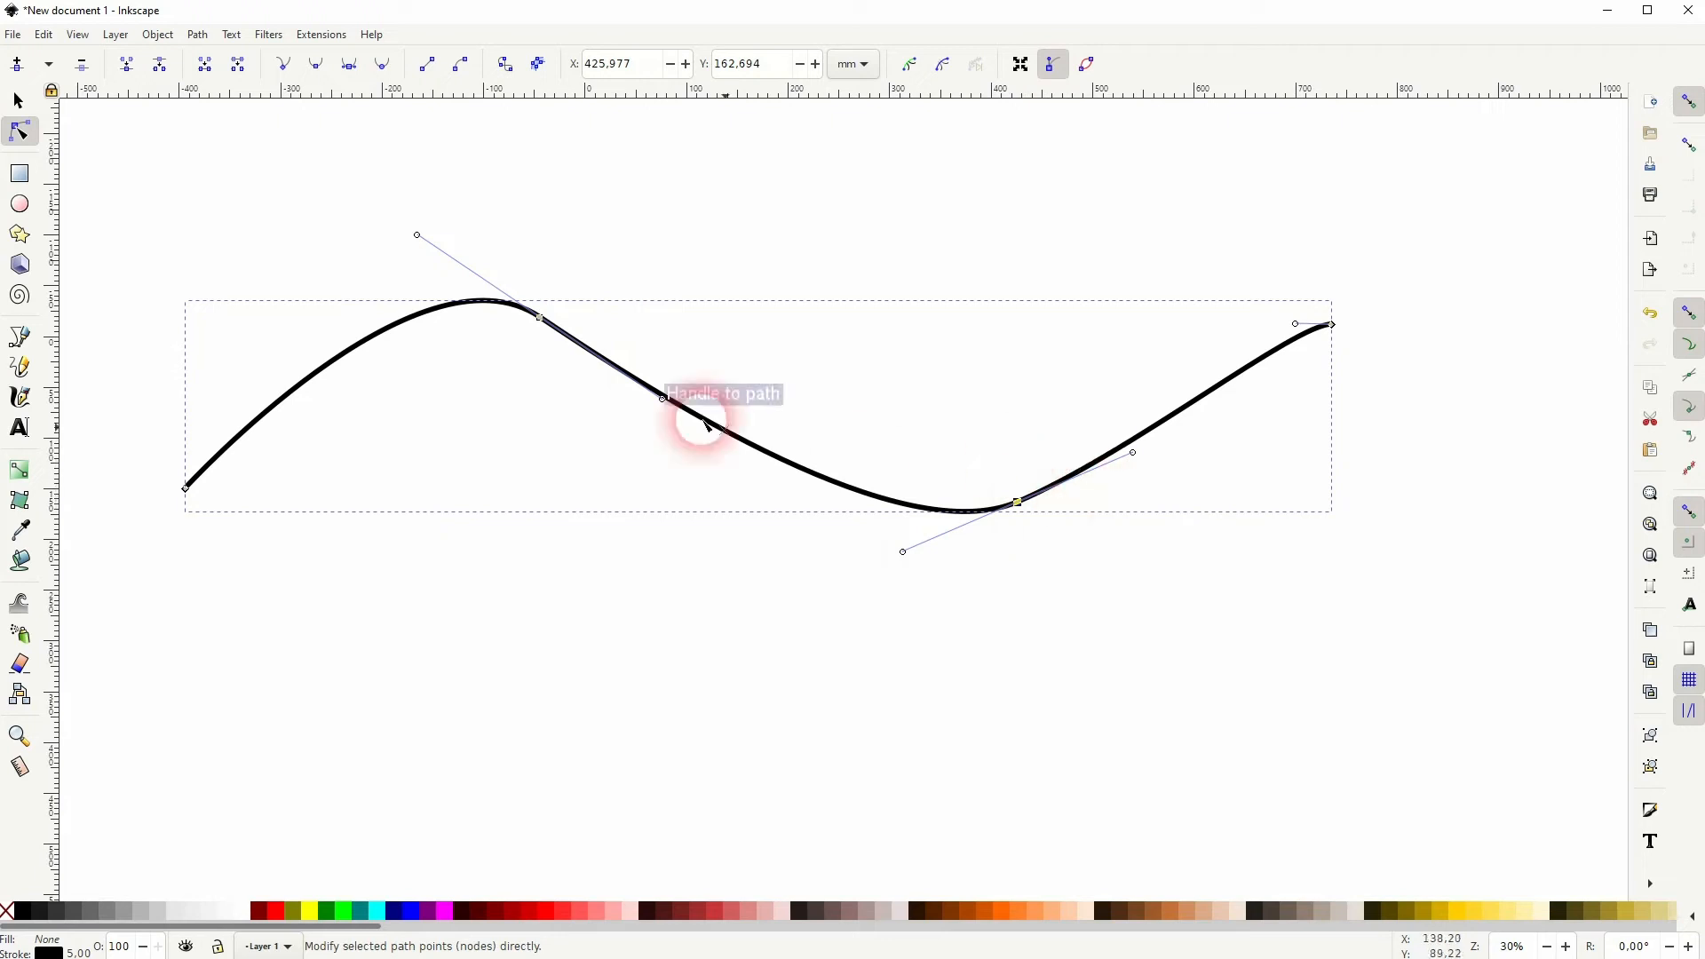
{"action": "mouse_move", "coordinate": [158, 64]}
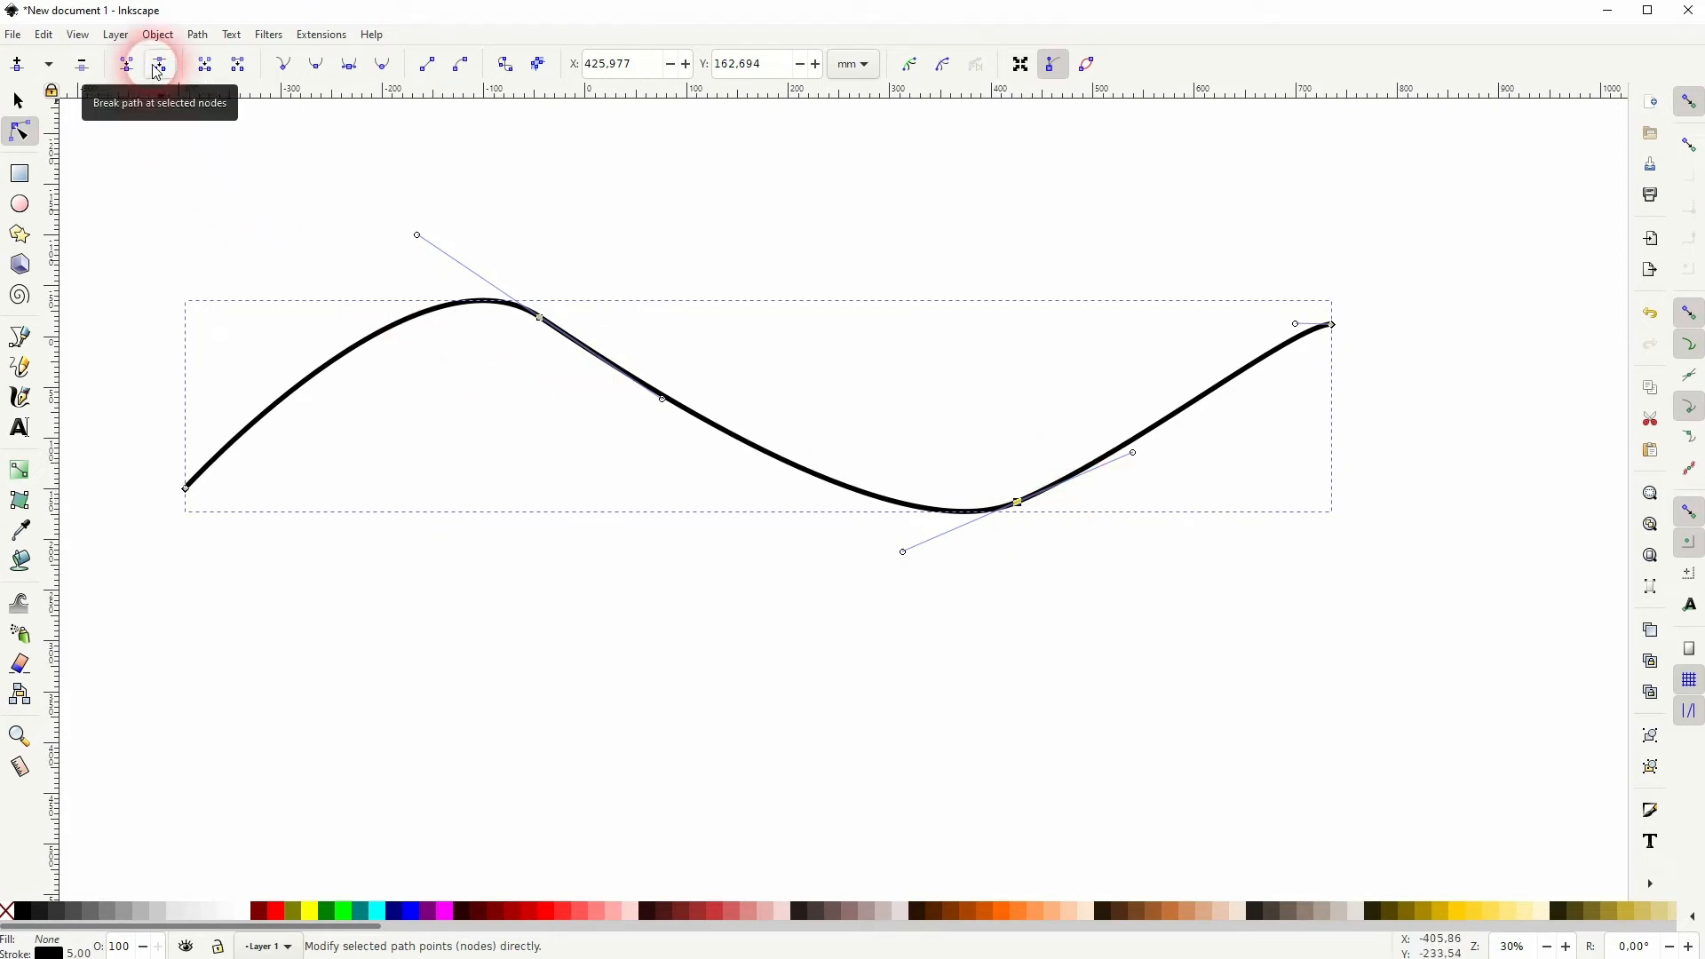
{"action": "mouse_move", "coordinate": [864, 512]}
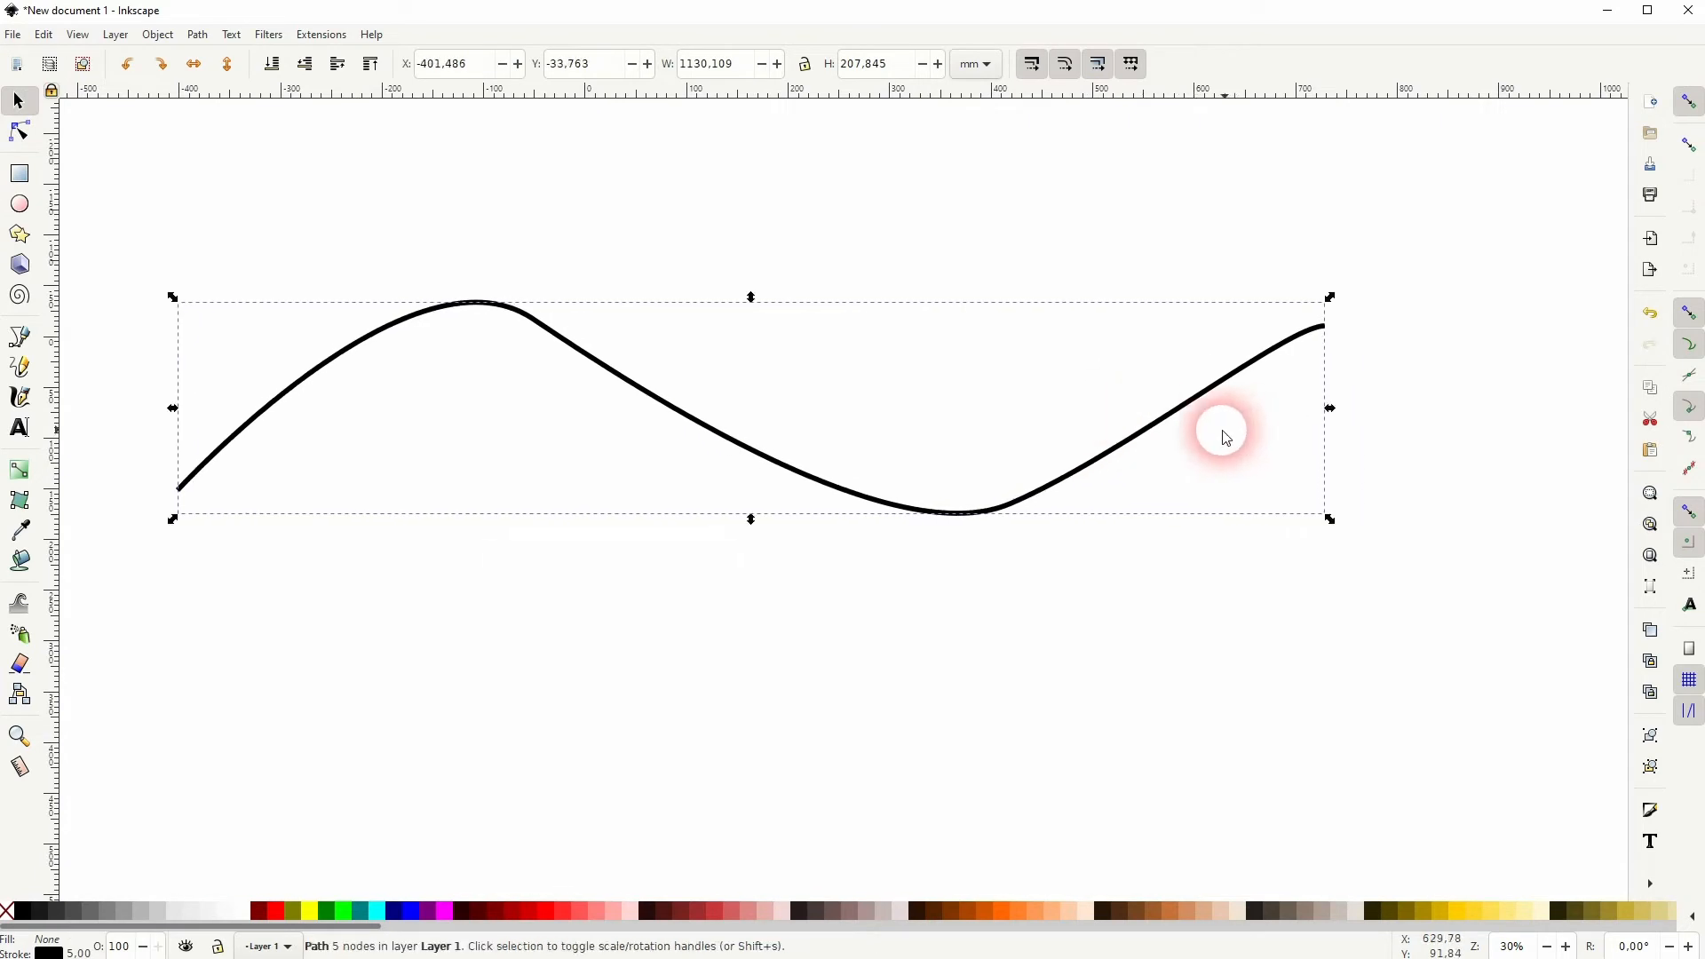
Step: Select the broken wavy line via the Path menu
{"action": "left_click", "coordinate": [197, 34]}
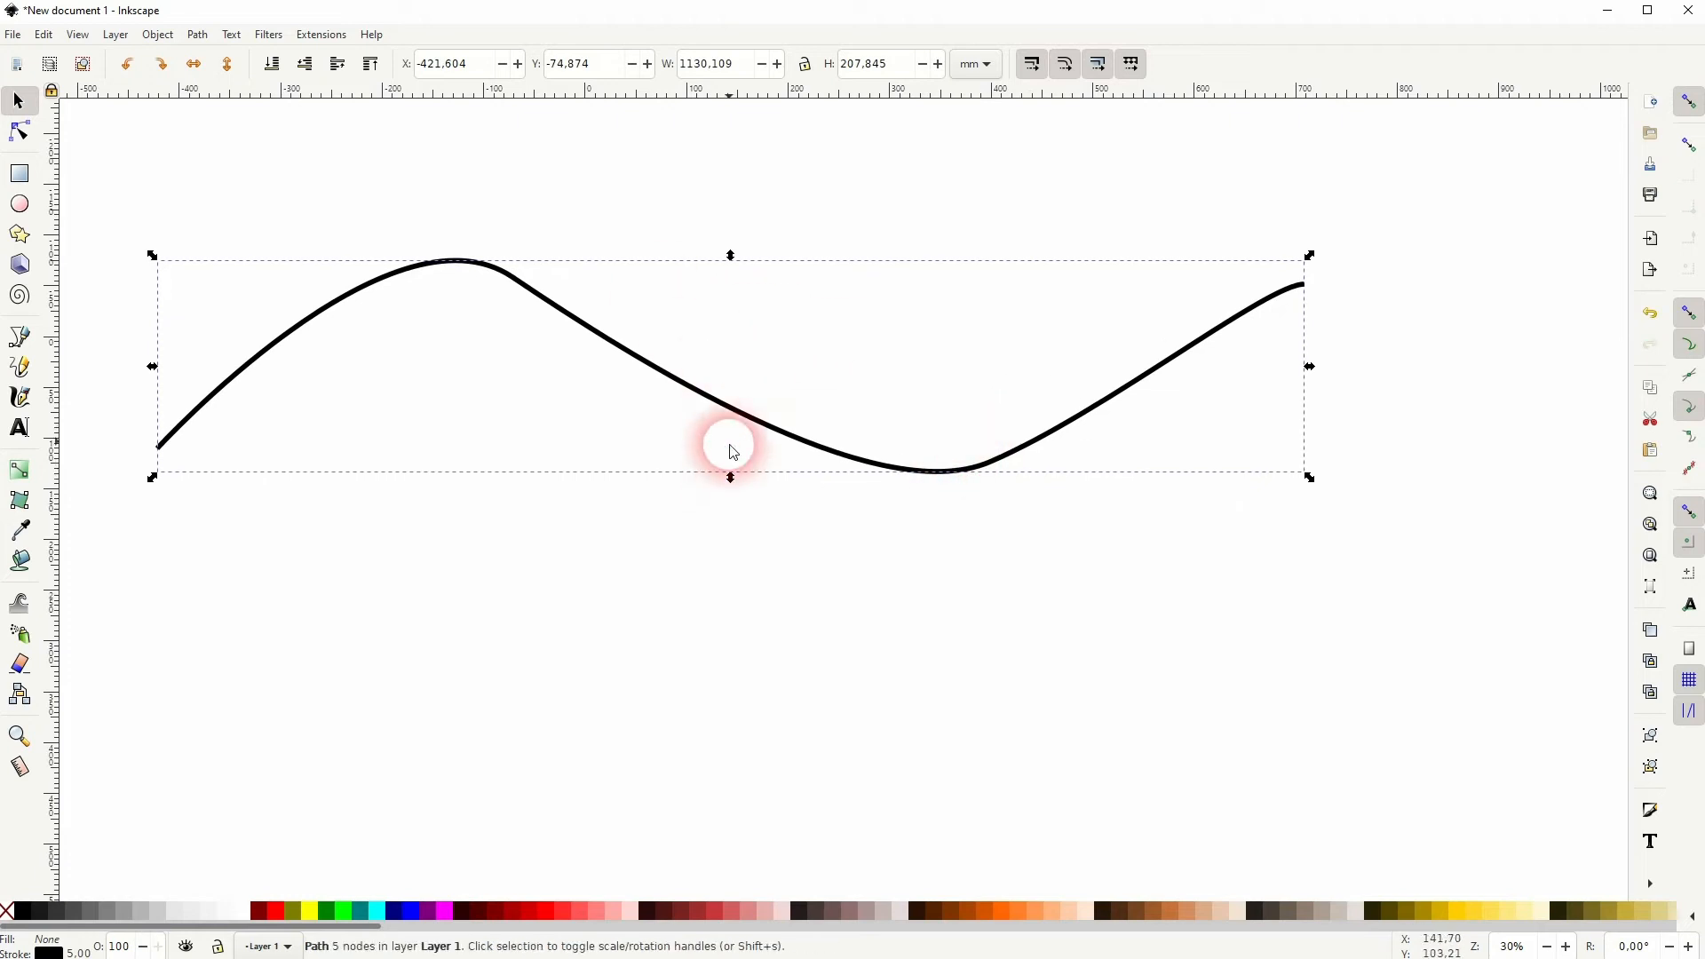
{"action": "mouse_move", "coordinate": [958, 590]}
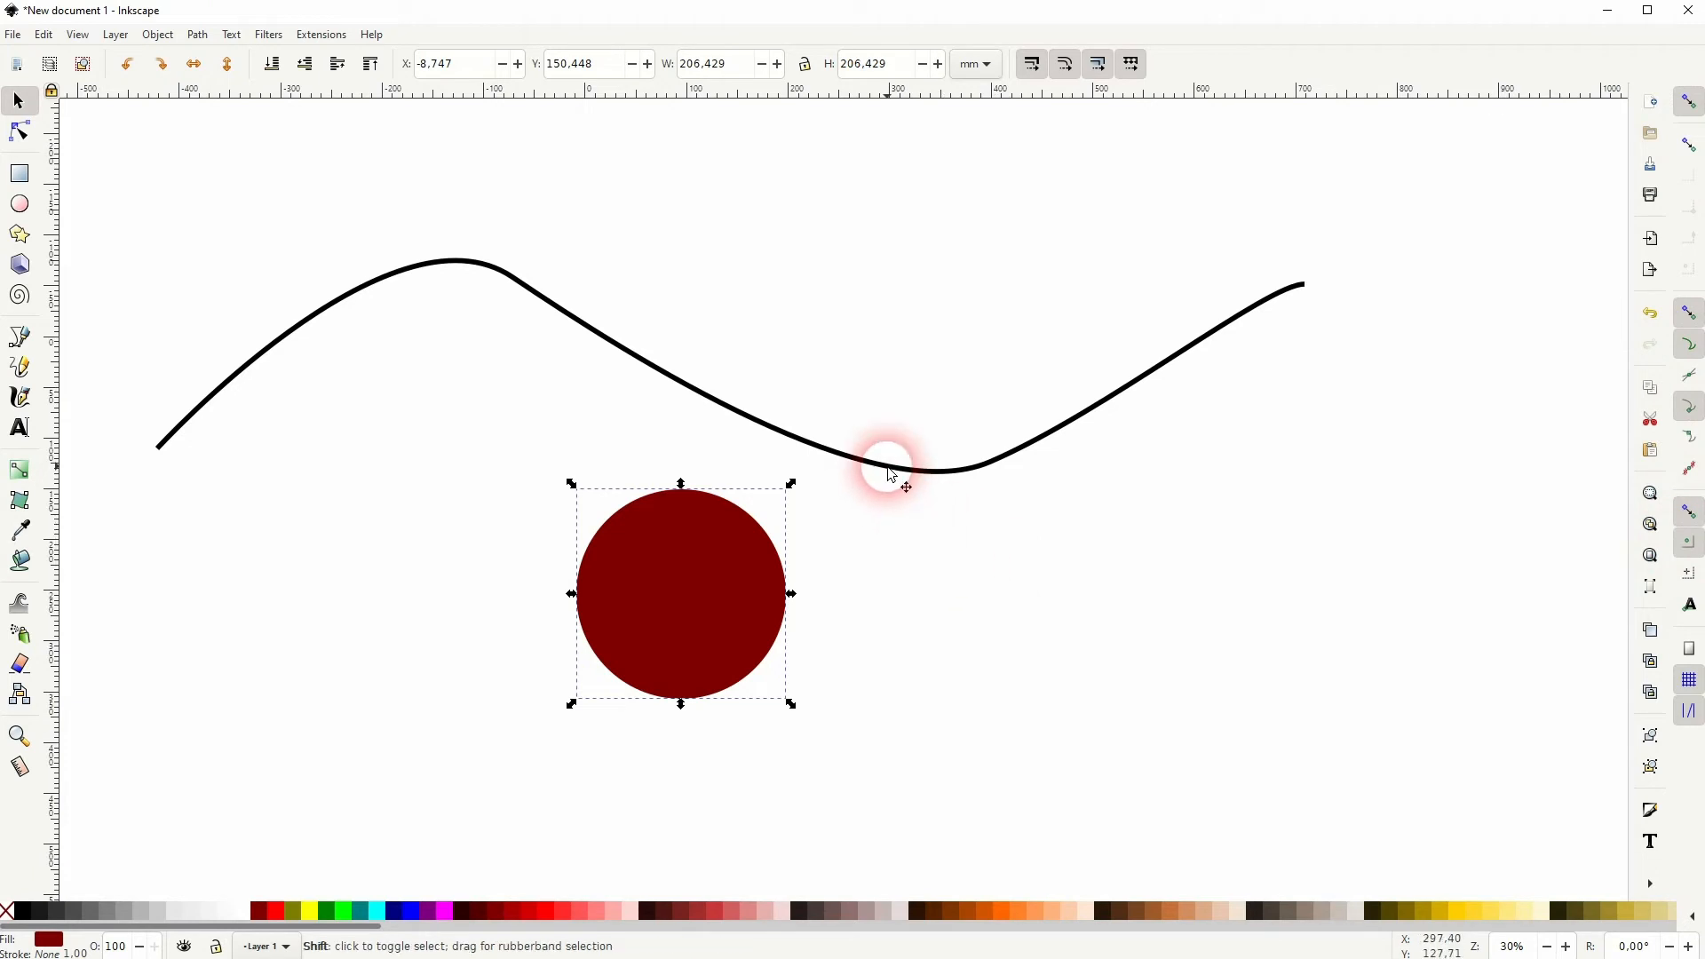
Step: Center the dark red circle on the line both vertically and horizontally with Align and Distribute
{"action": "left_click", "coordinate": [156, 33]}
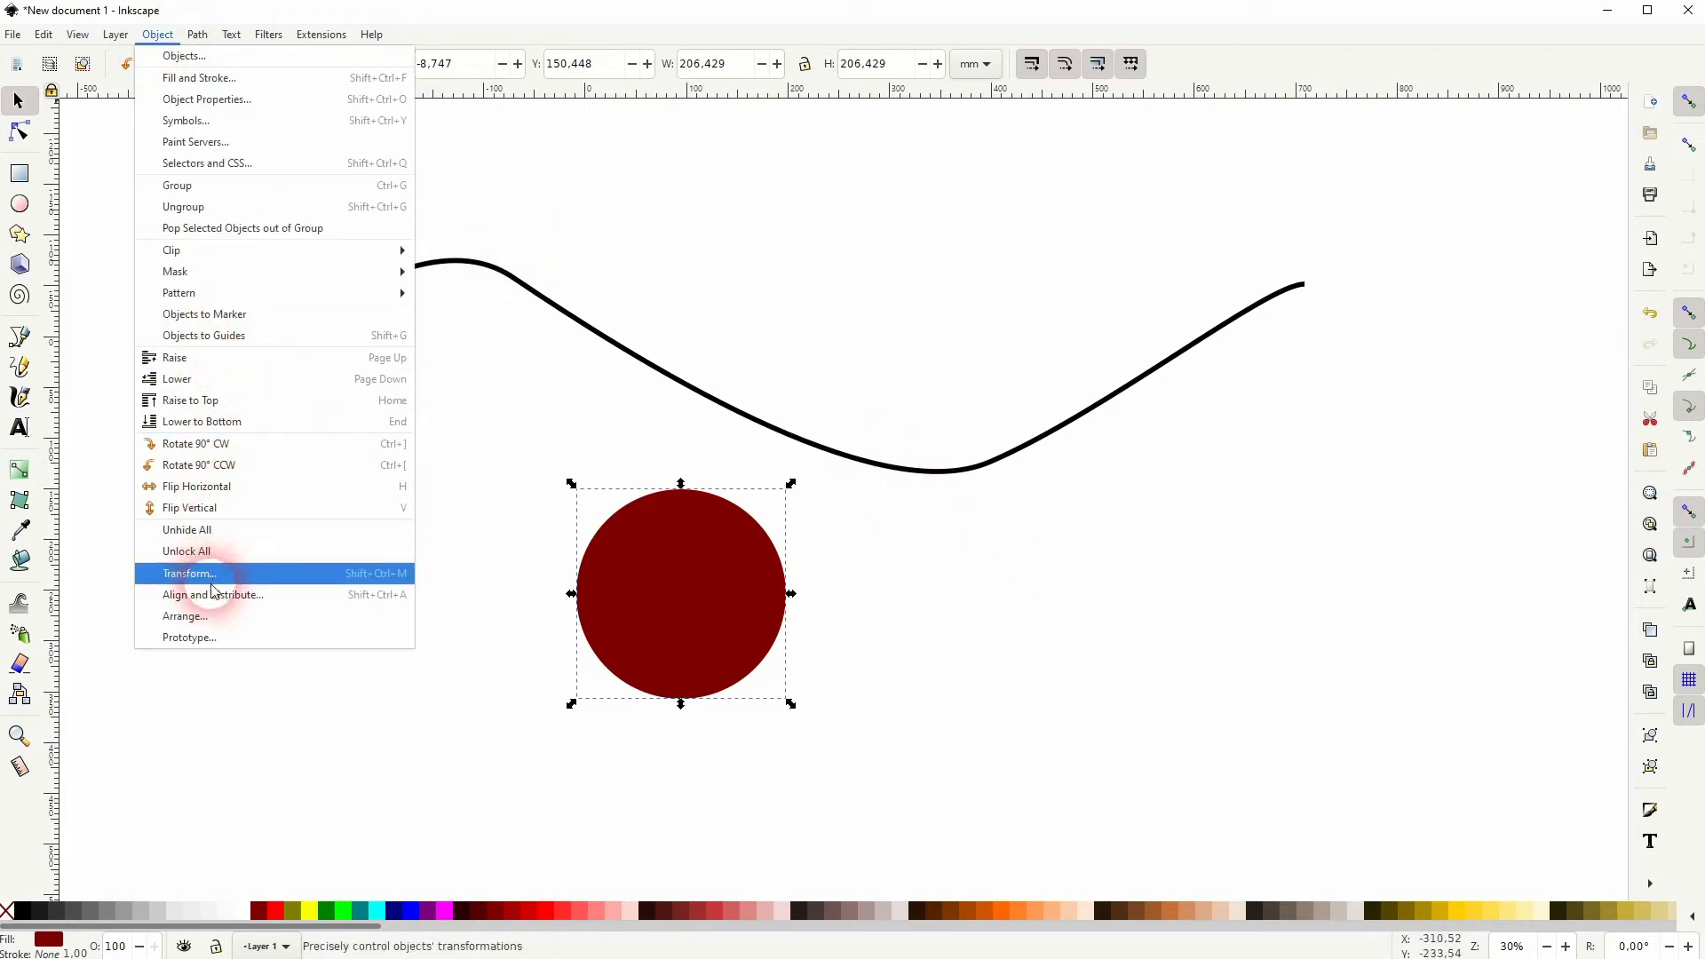
{"action": "left_click", "coordinate": [213, 594]}
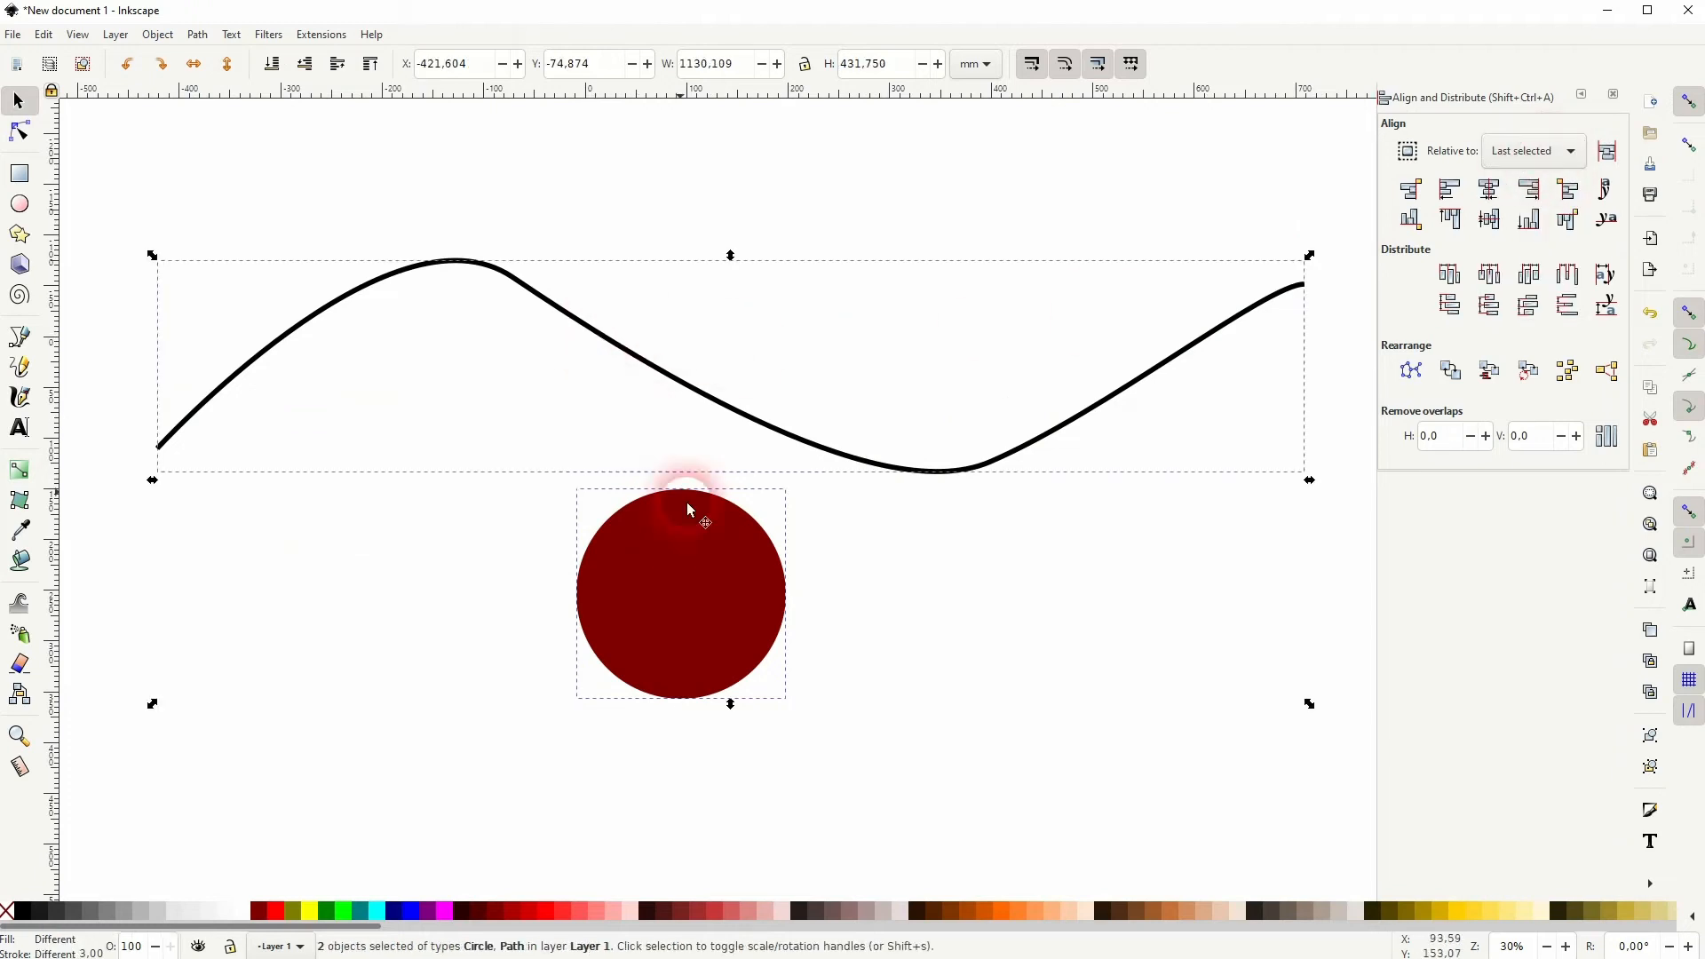
{"action": "left_click", "coordinate": [1489, 188]}
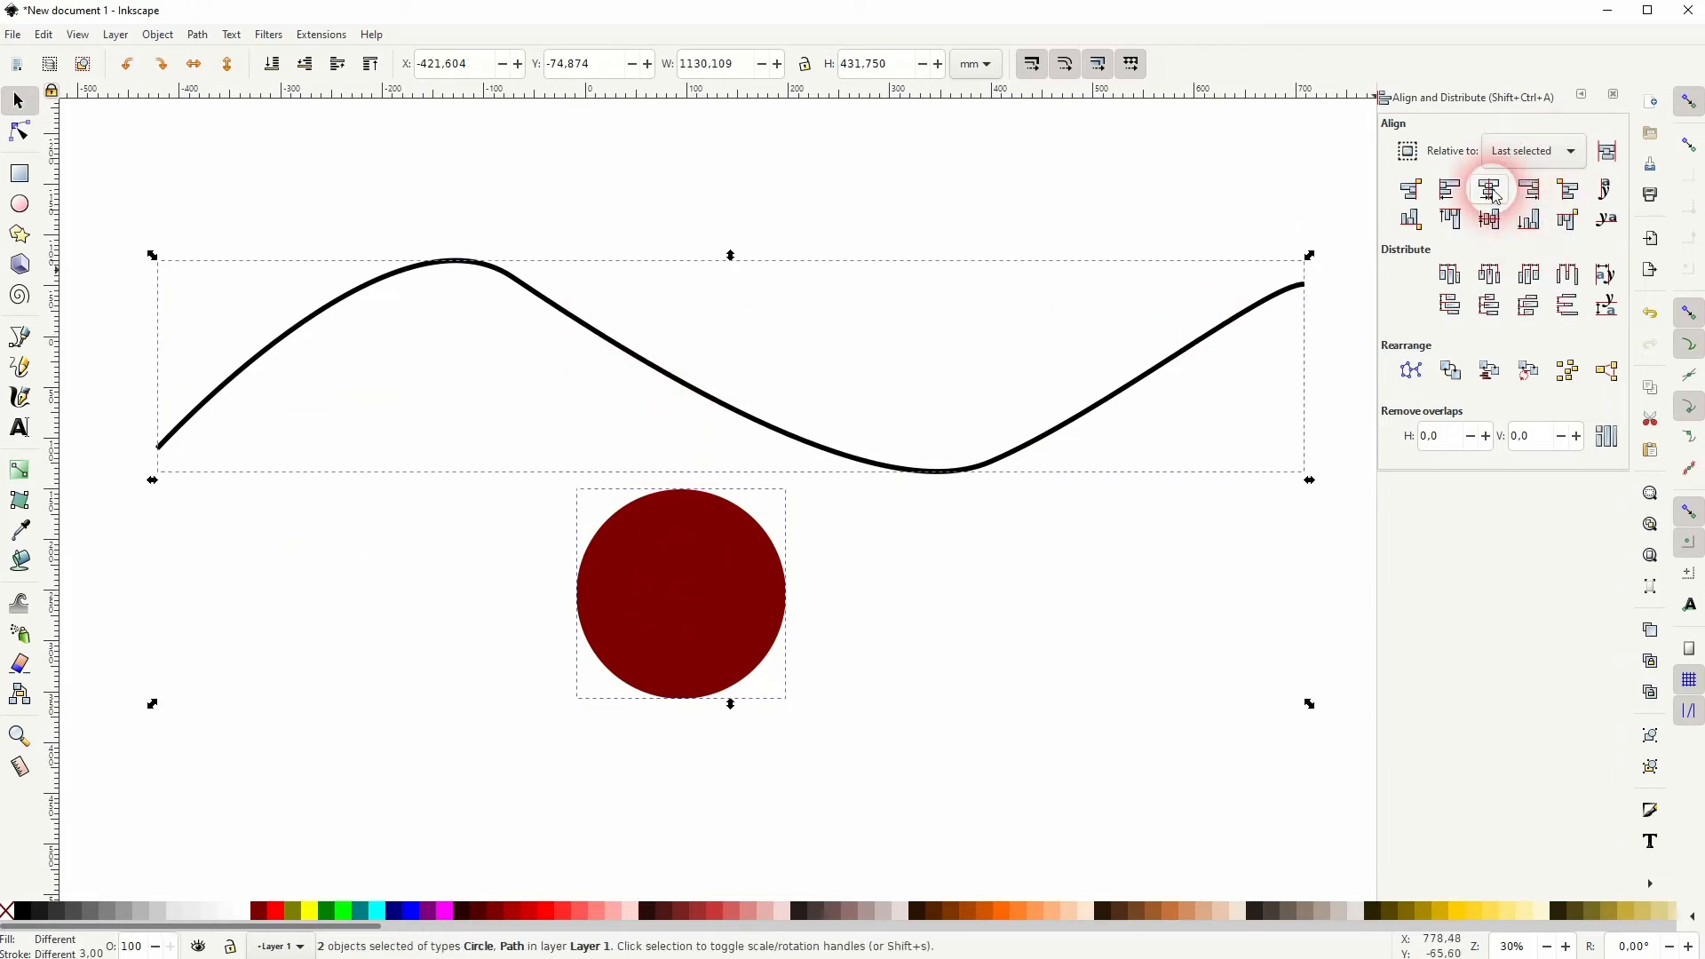
{"action": "left_click", "coordinate": [1489, 220]}
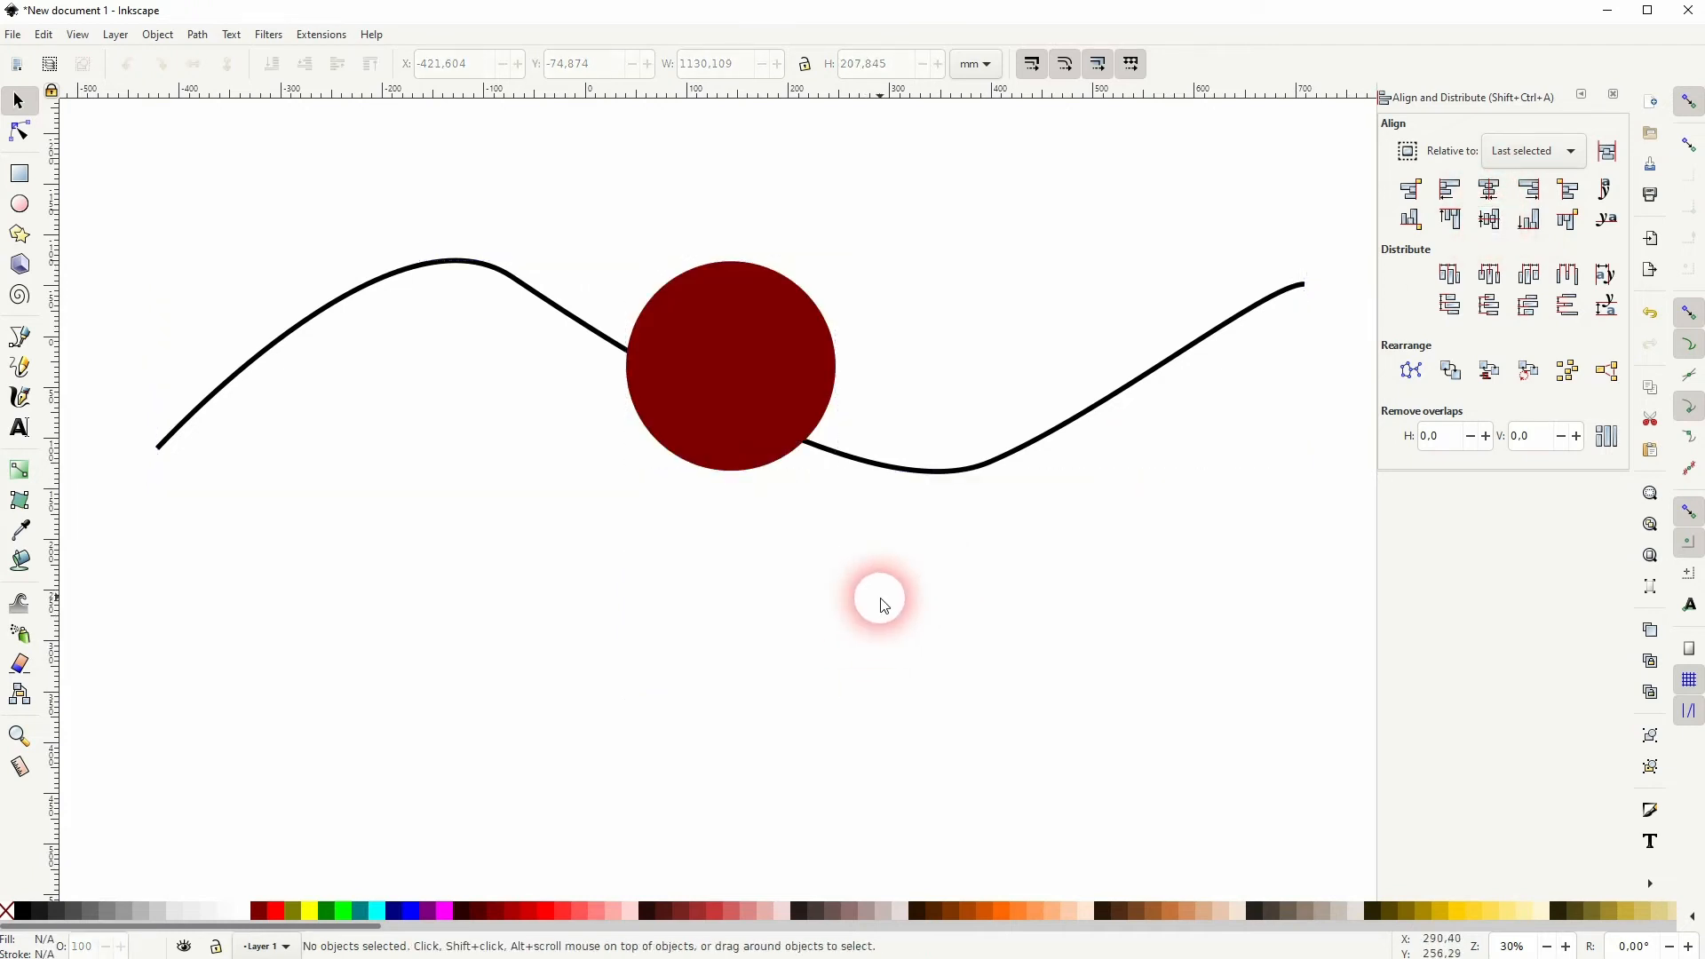
{"action": "left_click", "coordinate": [730, 366]}
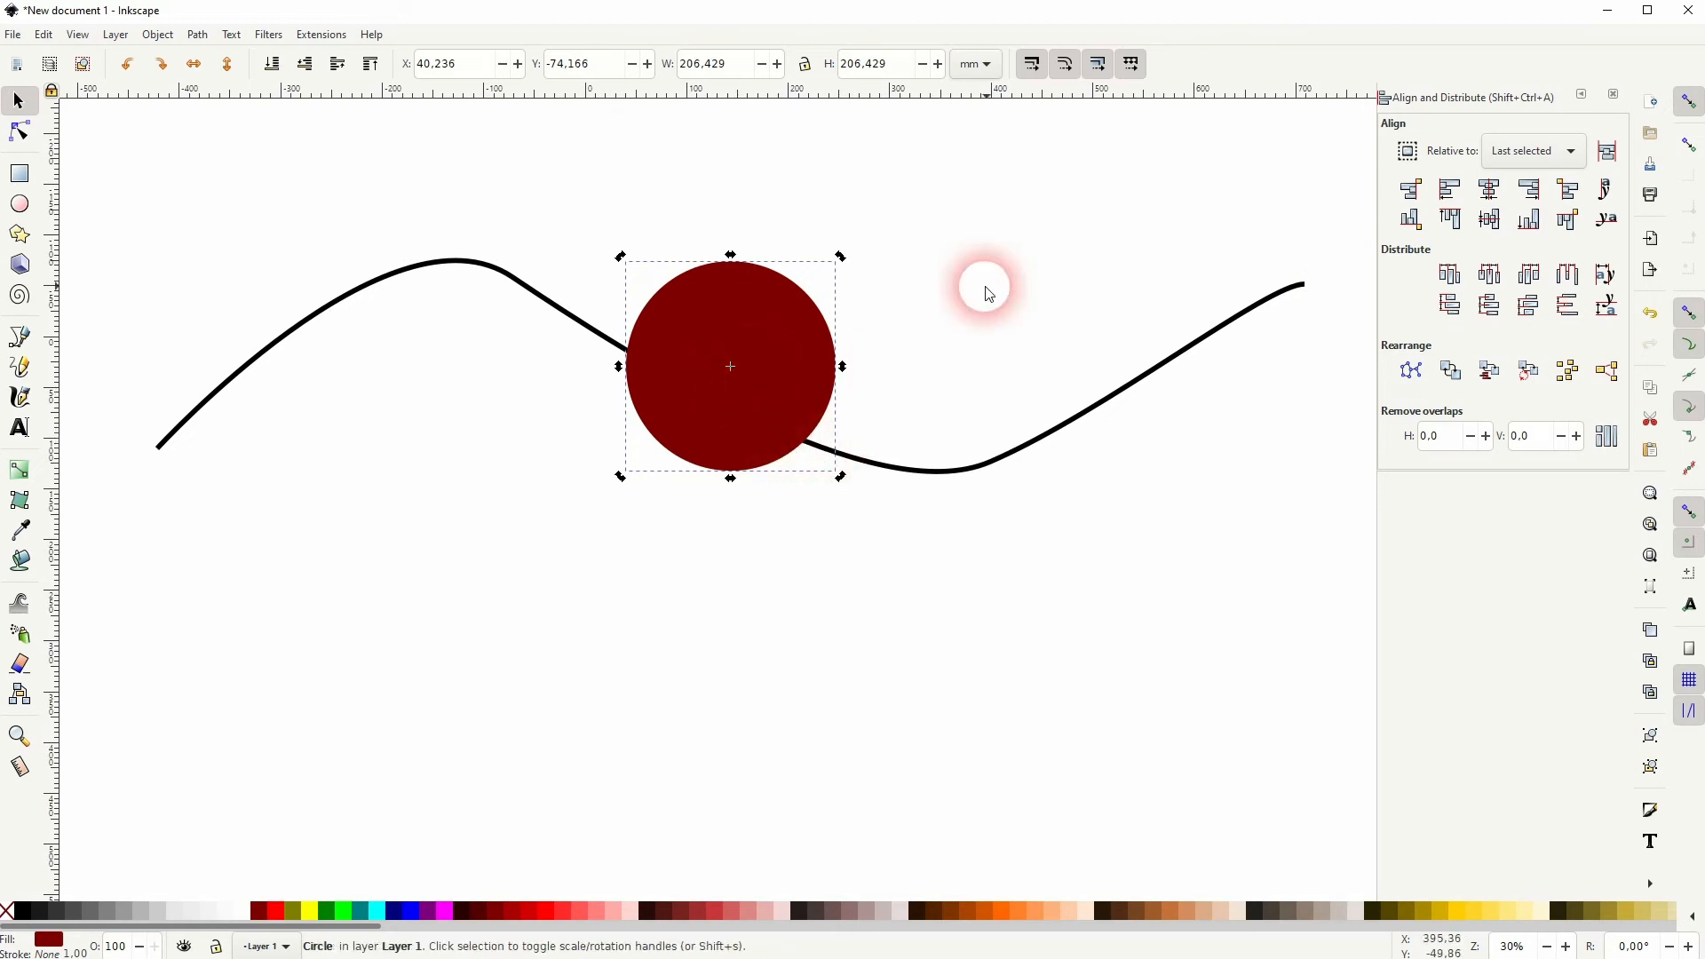
Step: Snap the circle's centre onto the line's midpoint, then select the wavy line
{"action": "left_click_drag", "start_coordinate": [984, 288], "coordinate": [756, 240]}
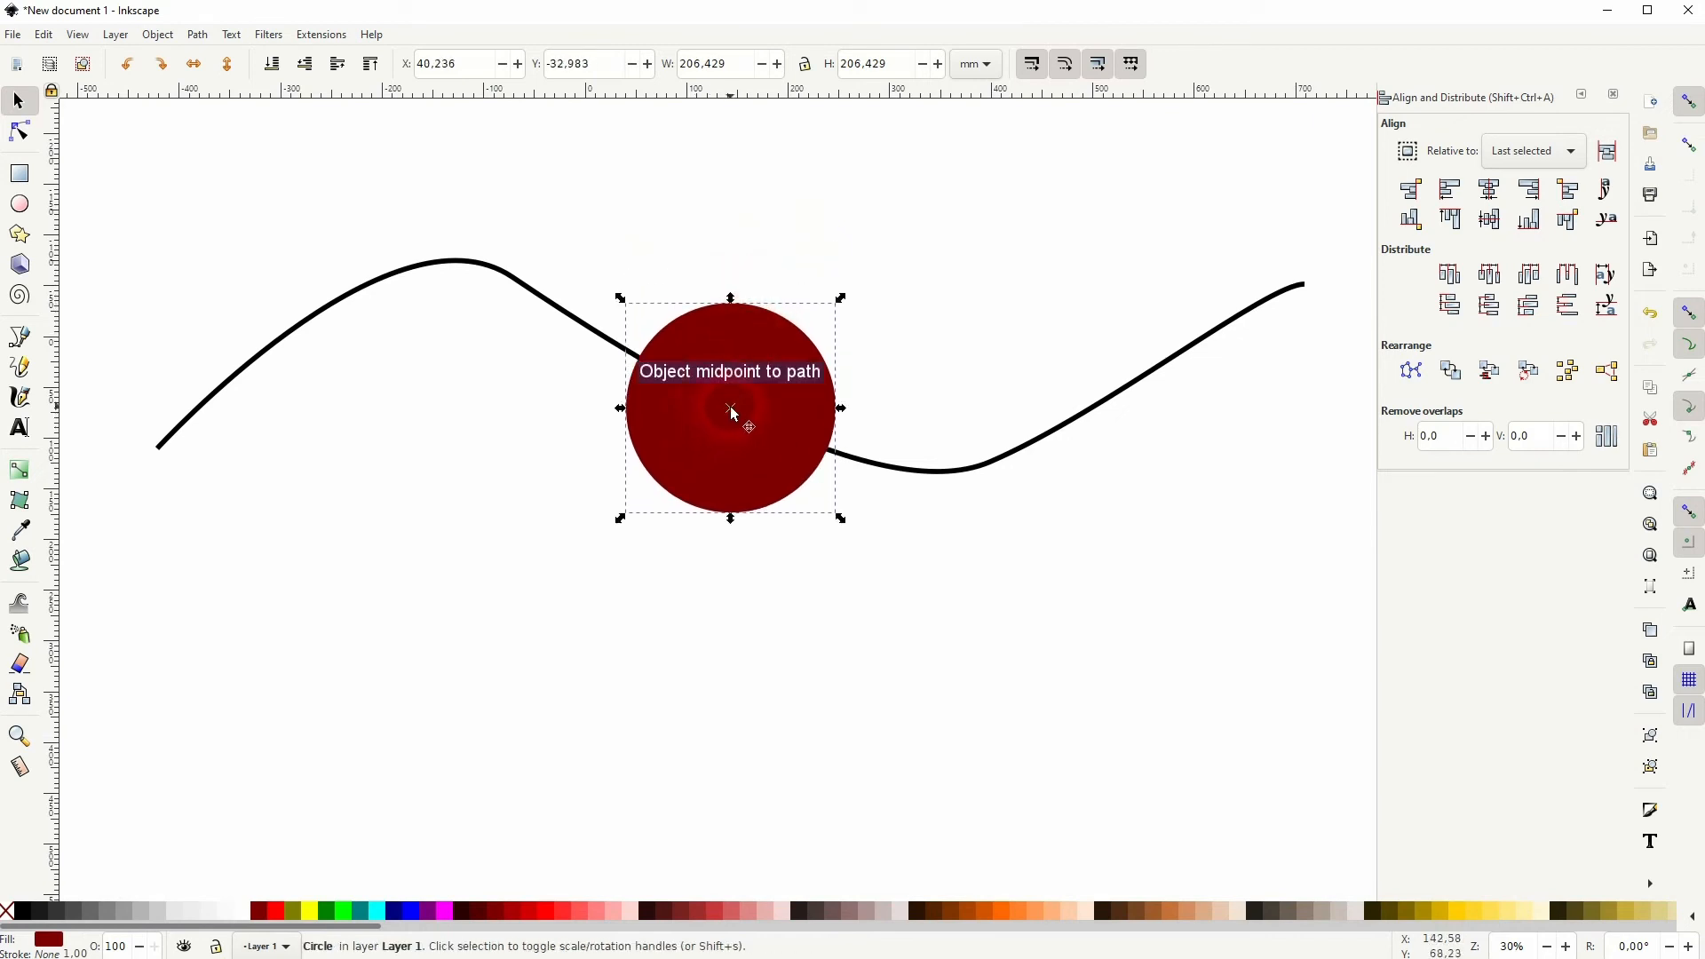
{"action": "mouse_move", "coordinate": [1162, 389]}
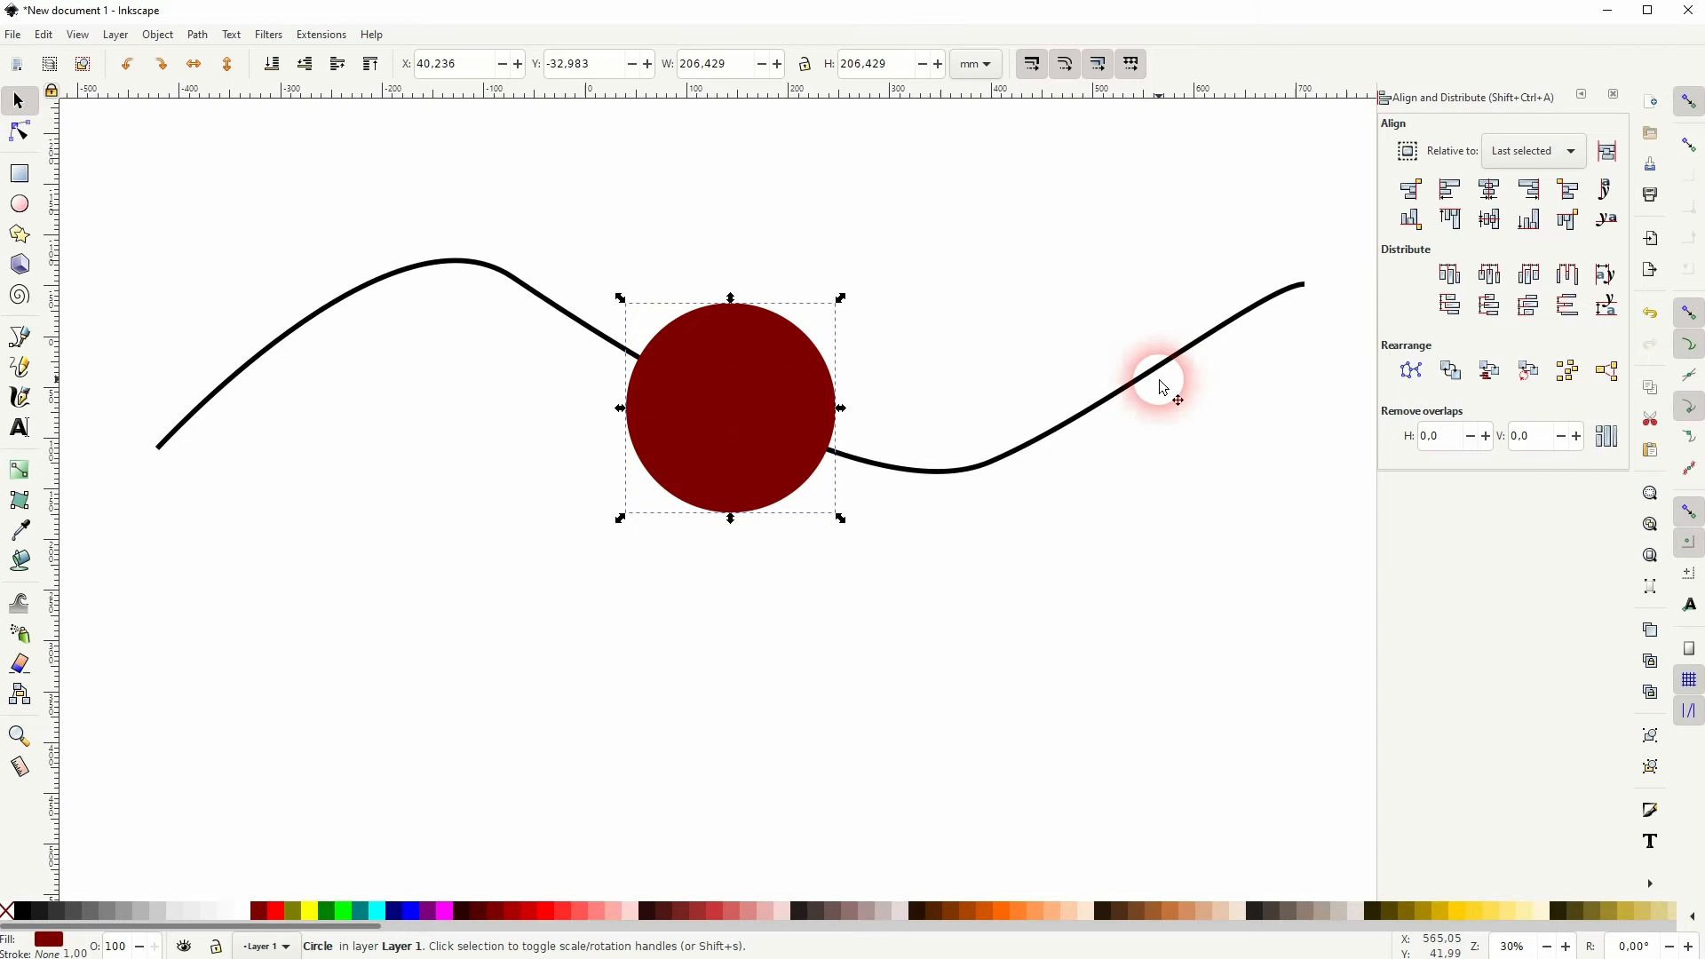
{"action": "left_click", "coordinate": [20, 338]}
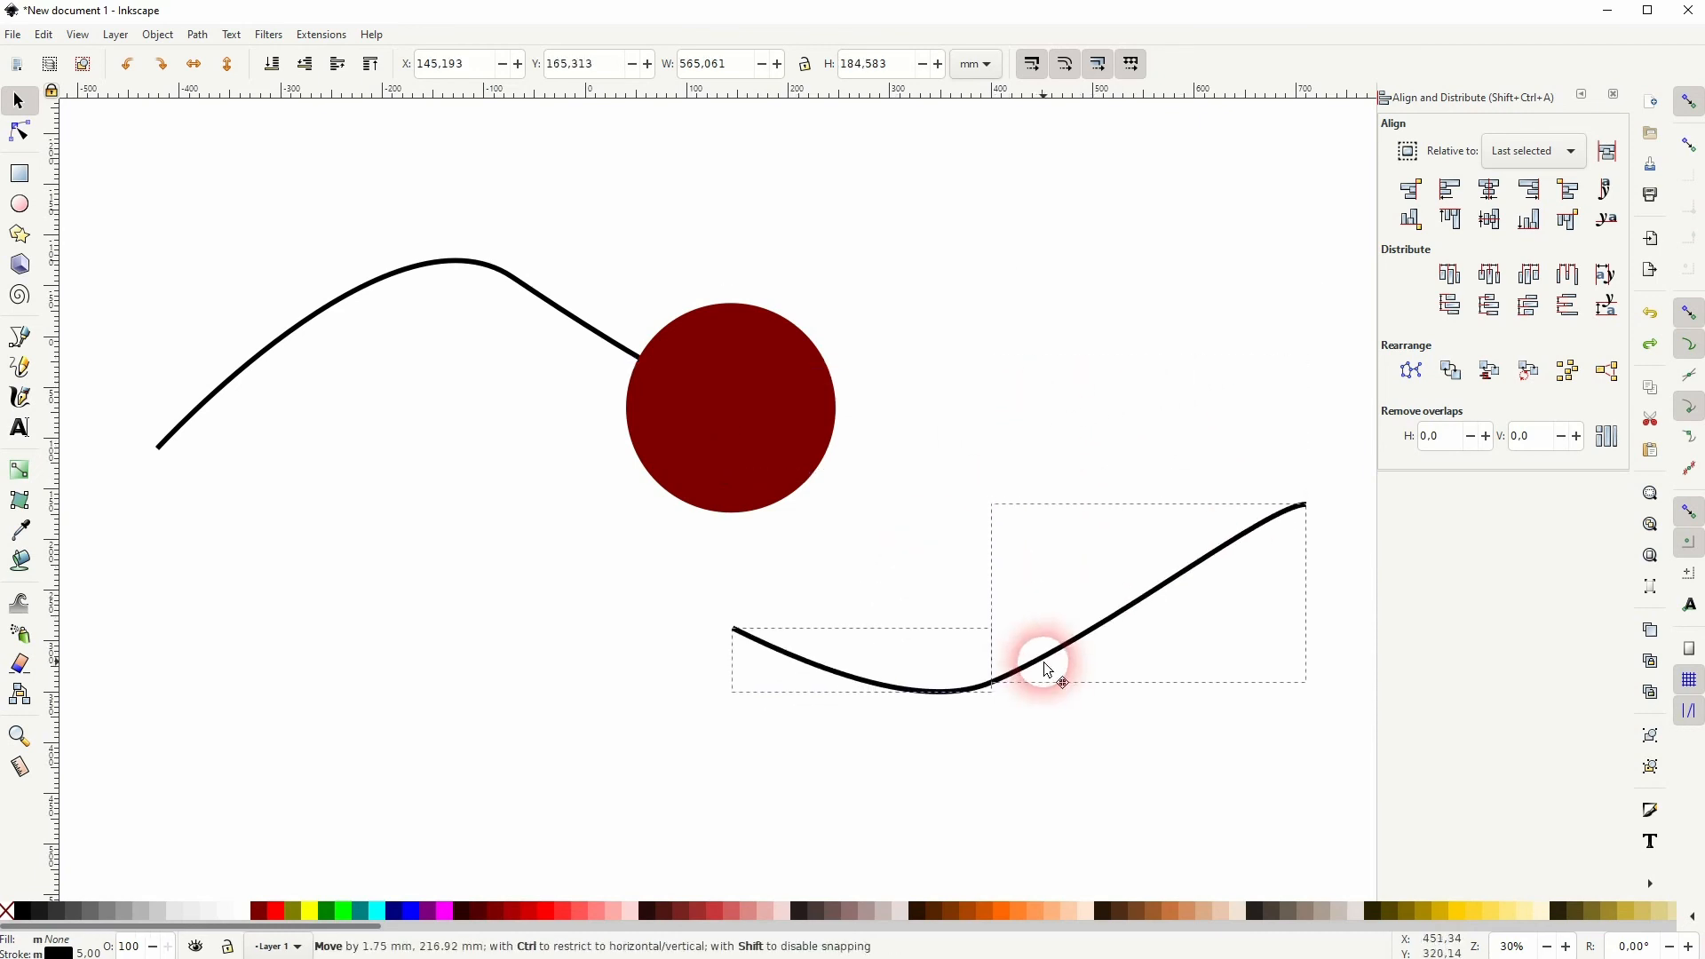
Step: Drop the right piece below the circle and move the left piece down and left
{"action": "left_click", "coordinate": [197, 34]}
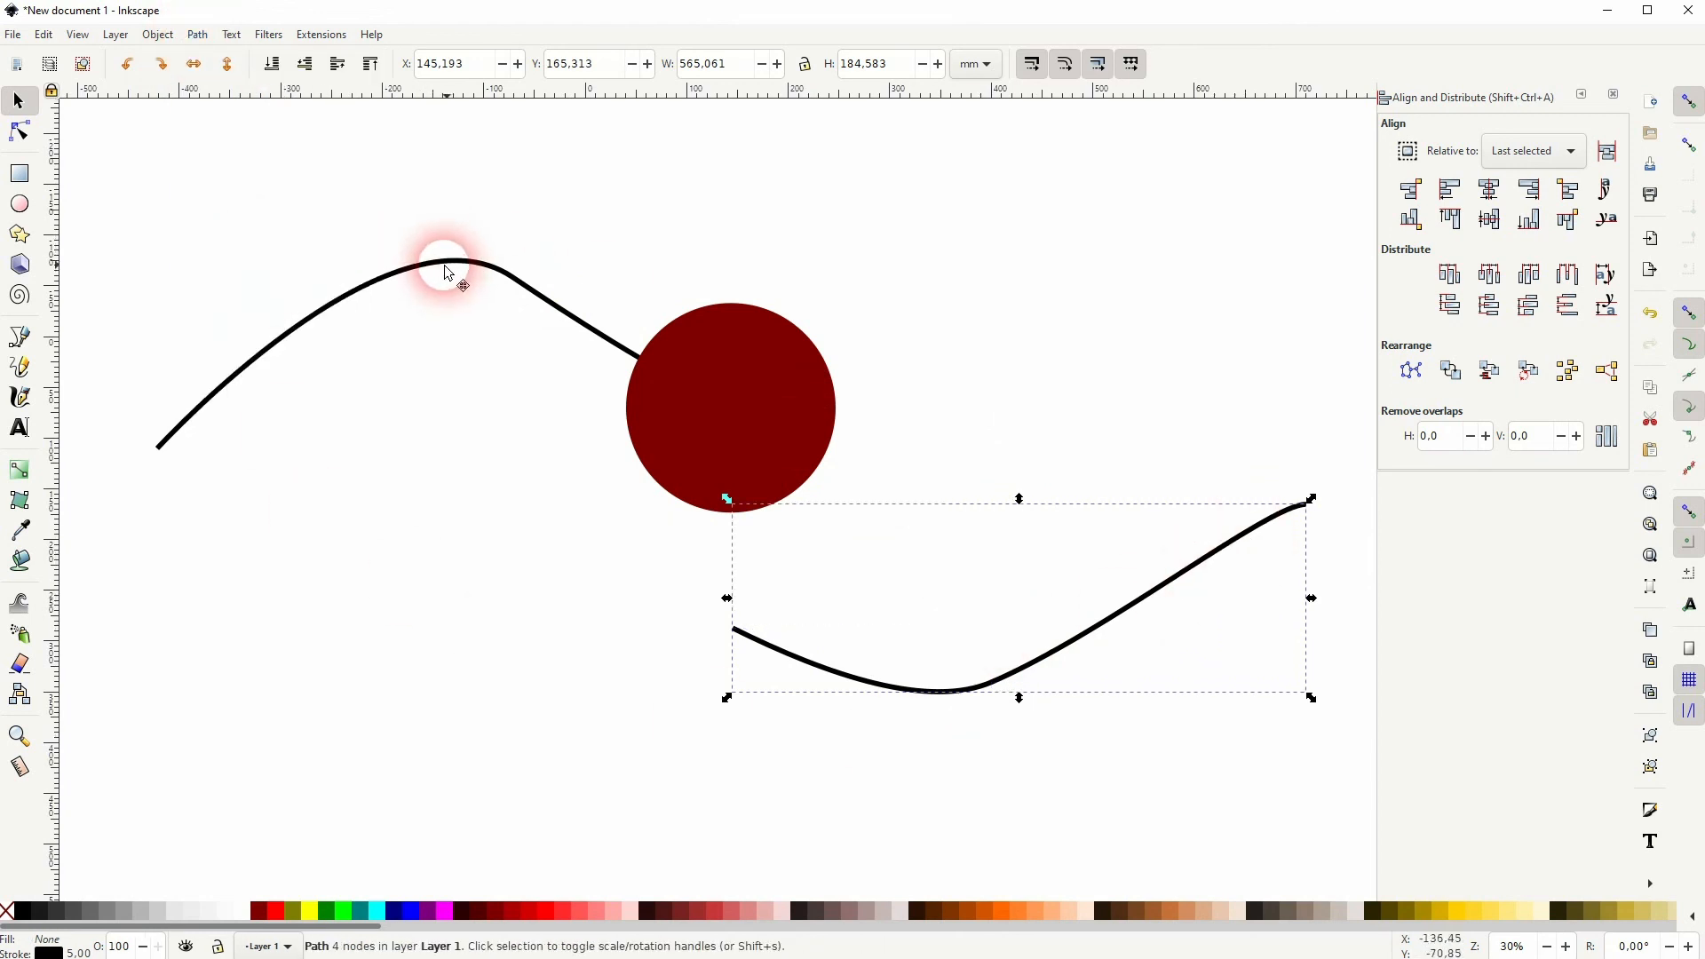
{"action": "left_click_drag", "start_coordinate": [445, 272], "coordinate": [451, 549]}
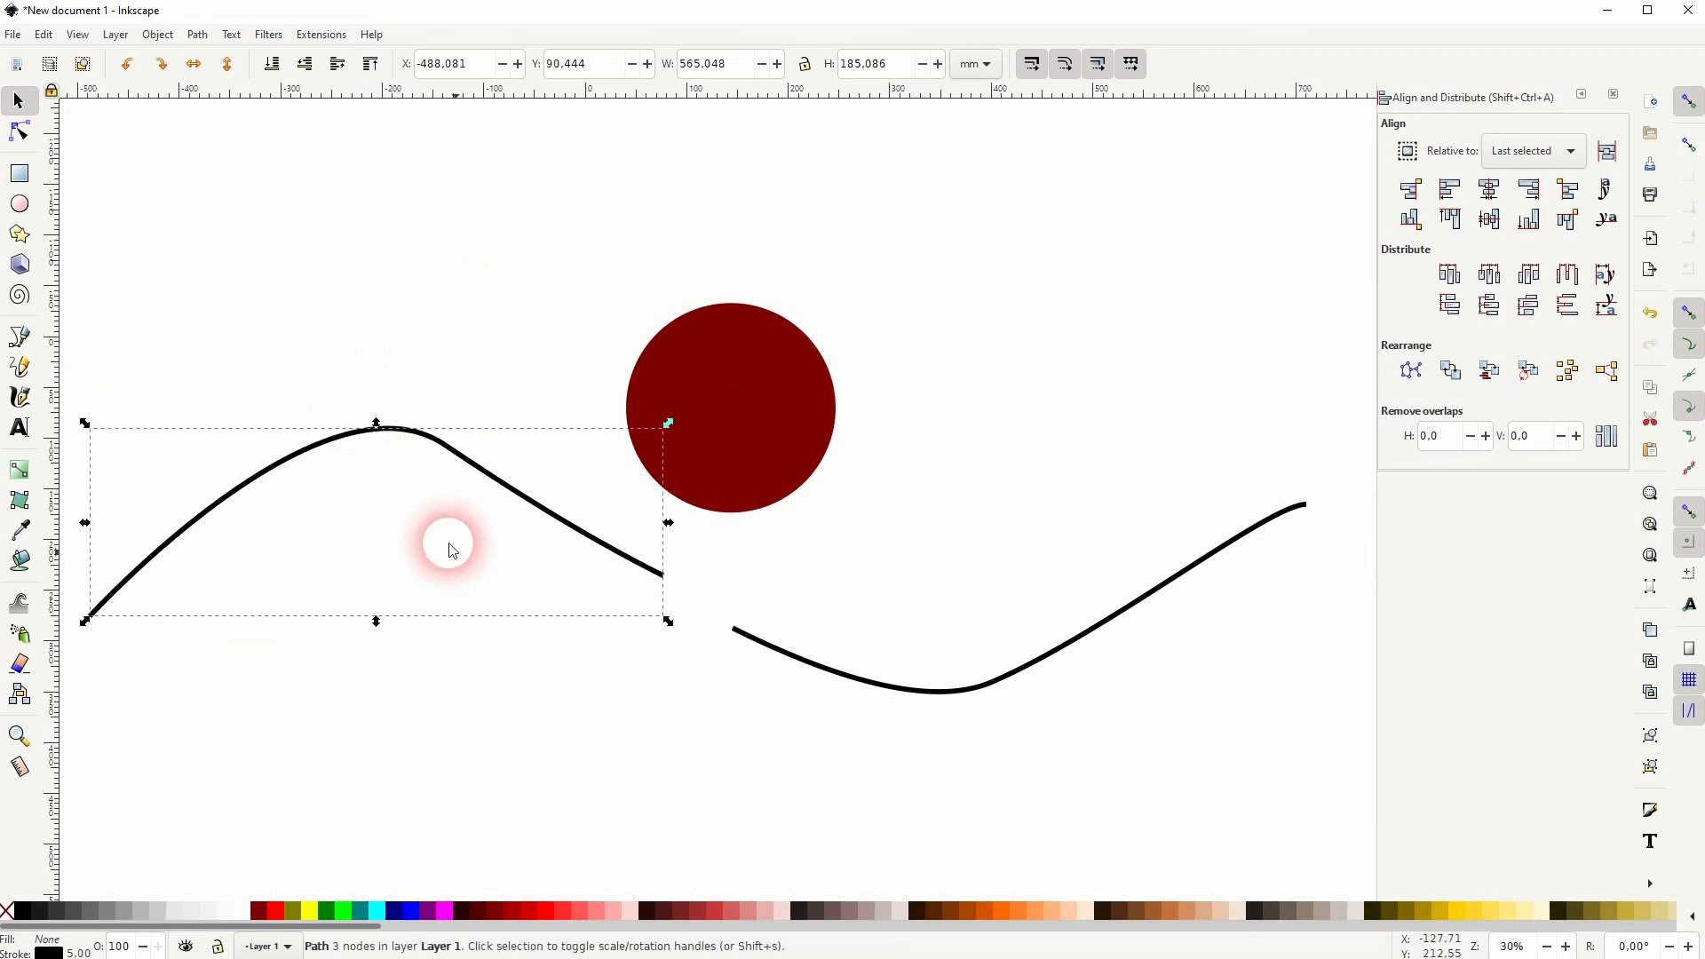
{"action": "mouse_move", "coordinate": [1030, 446]}
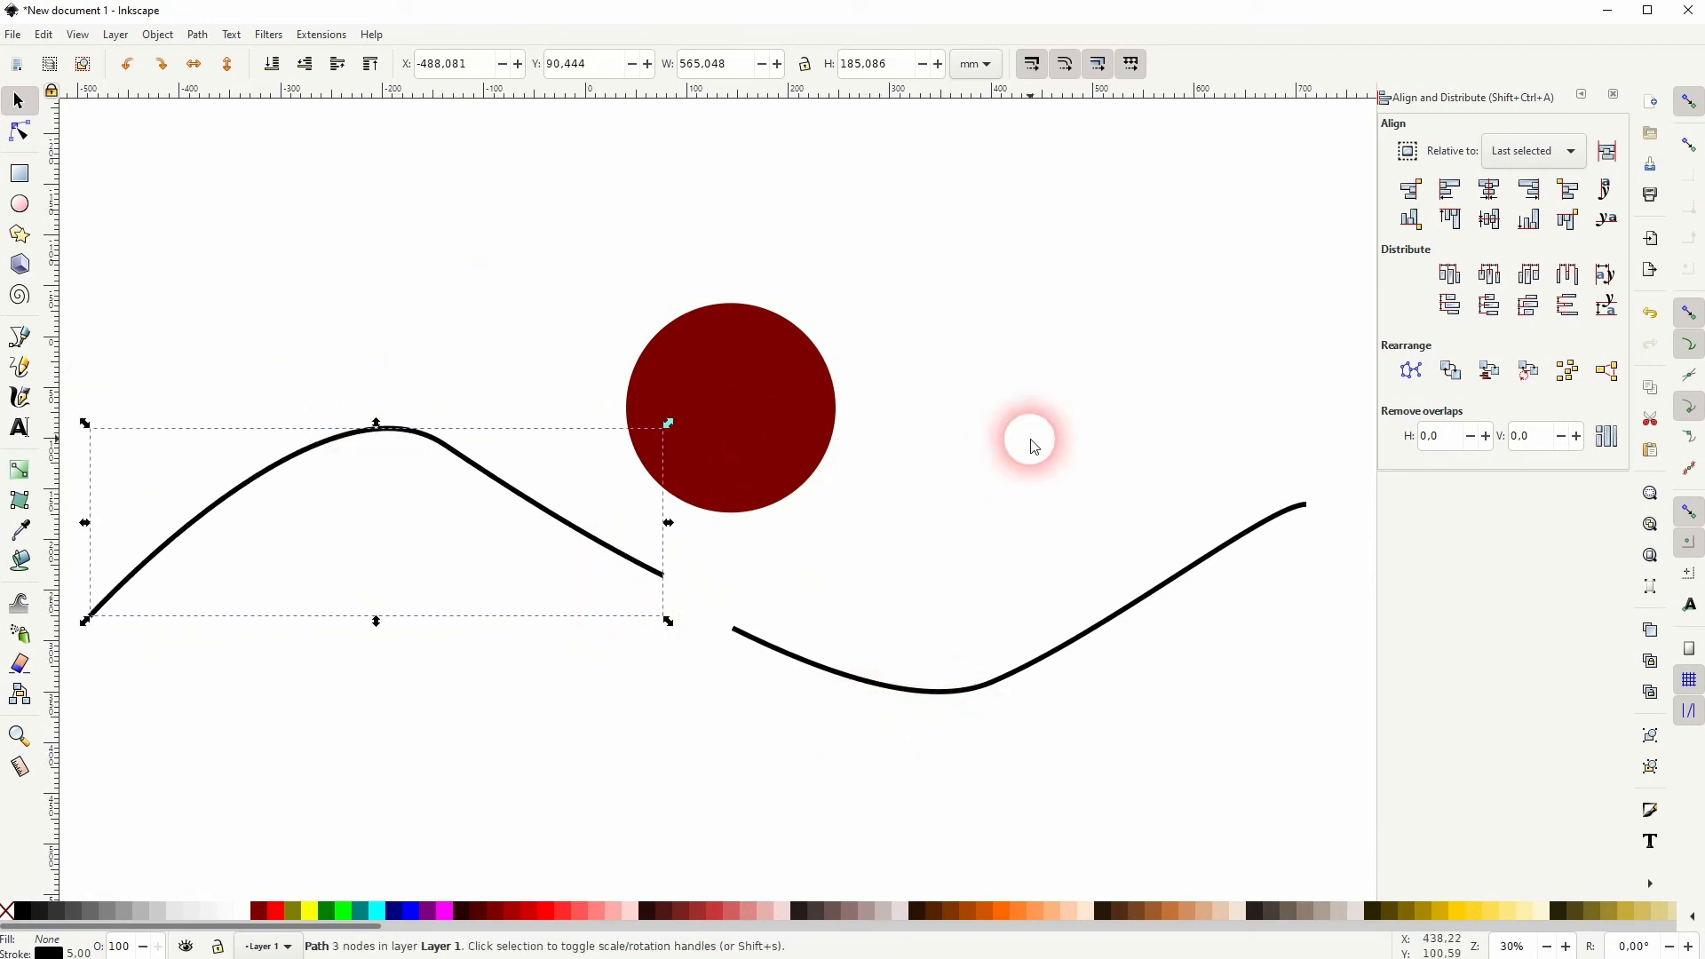